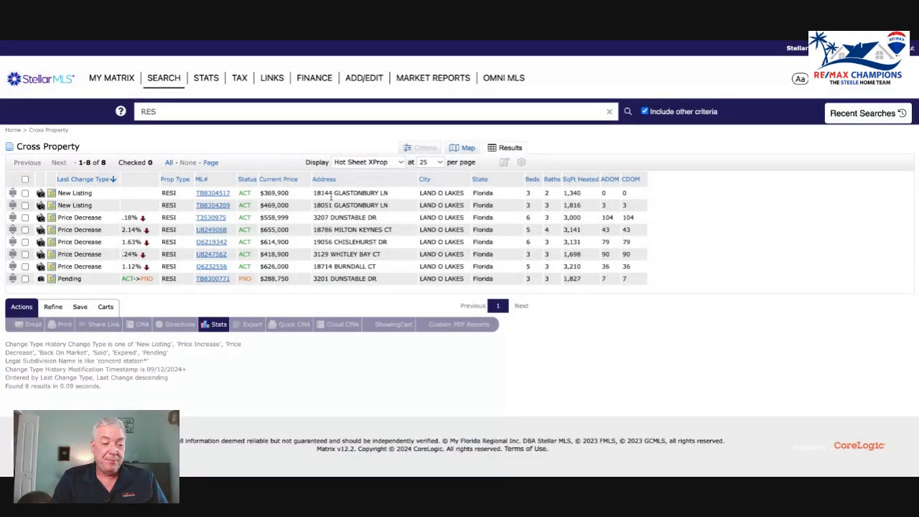
mouse_move(211, 192)
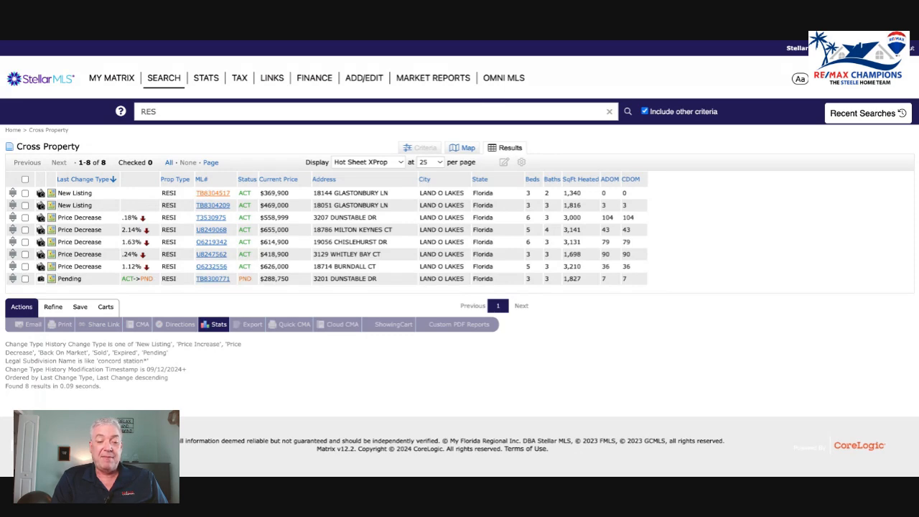
left_click(212, 193)
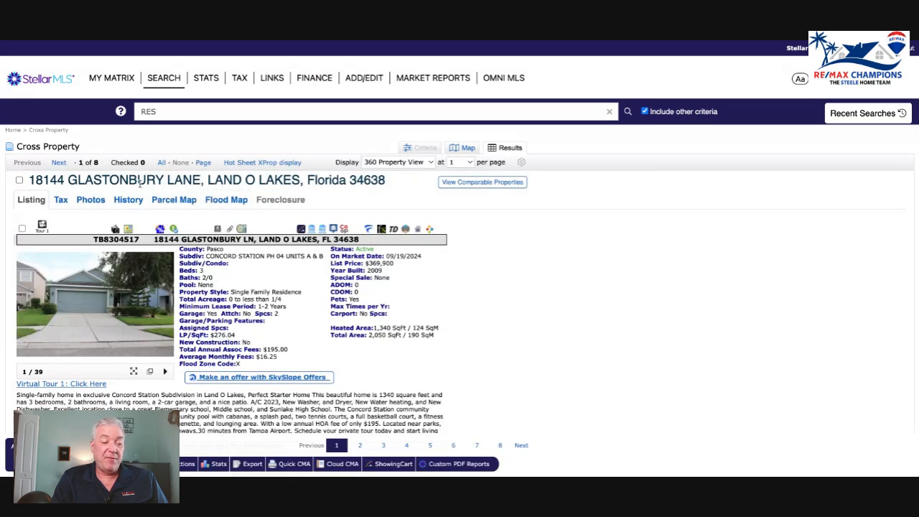
scroll("down", 3)
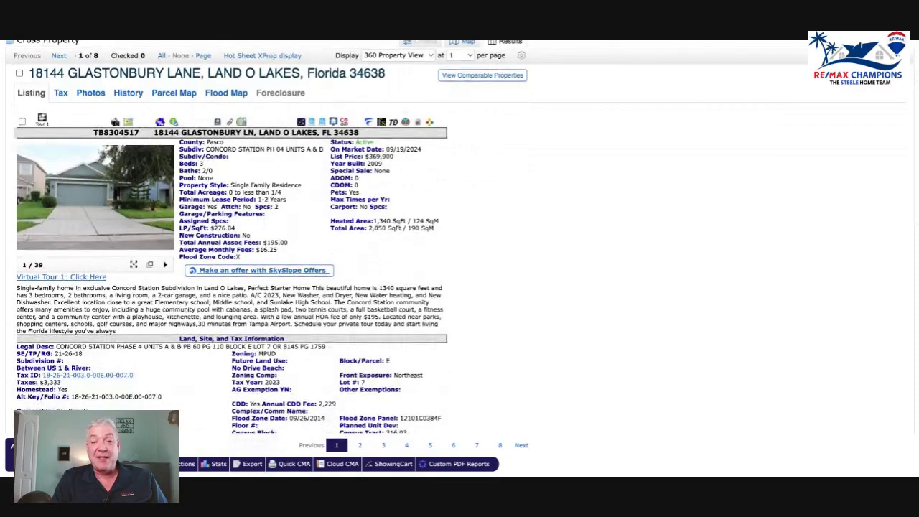
scroll("down", 3)
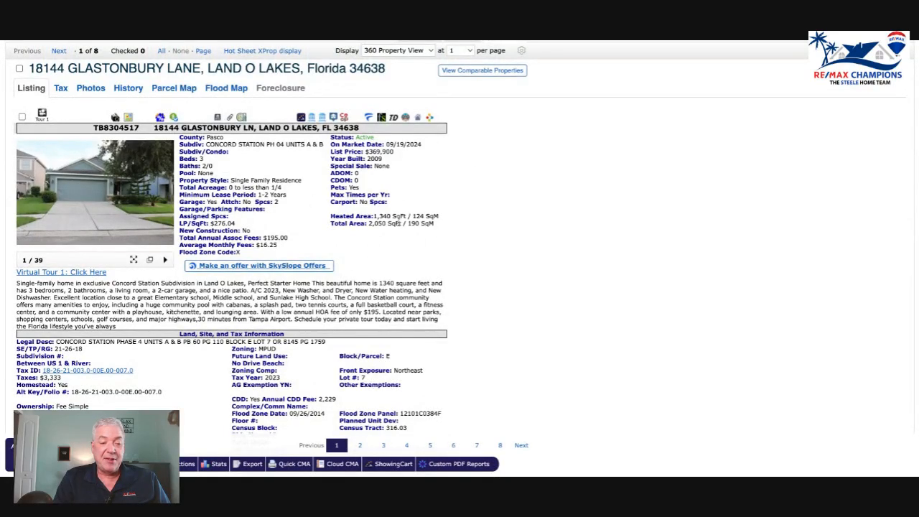
mouse_move(395, 170)
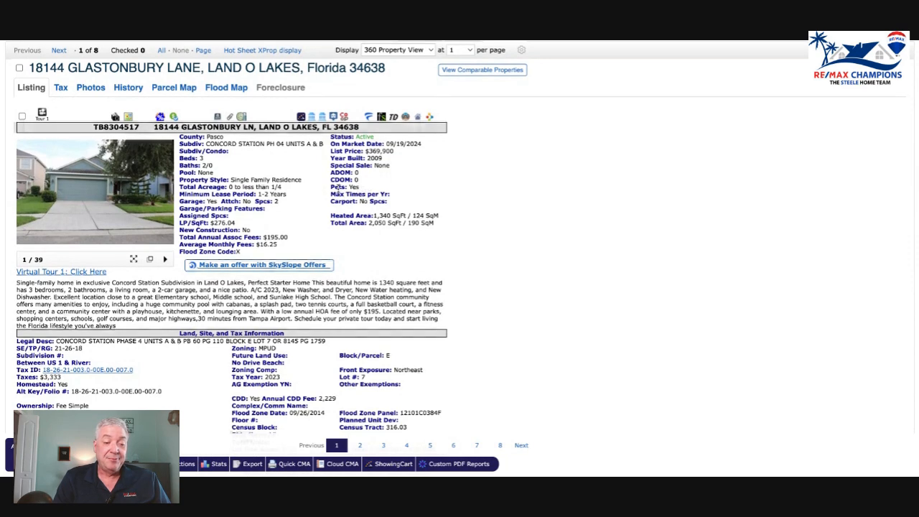
scroll("down", 3)
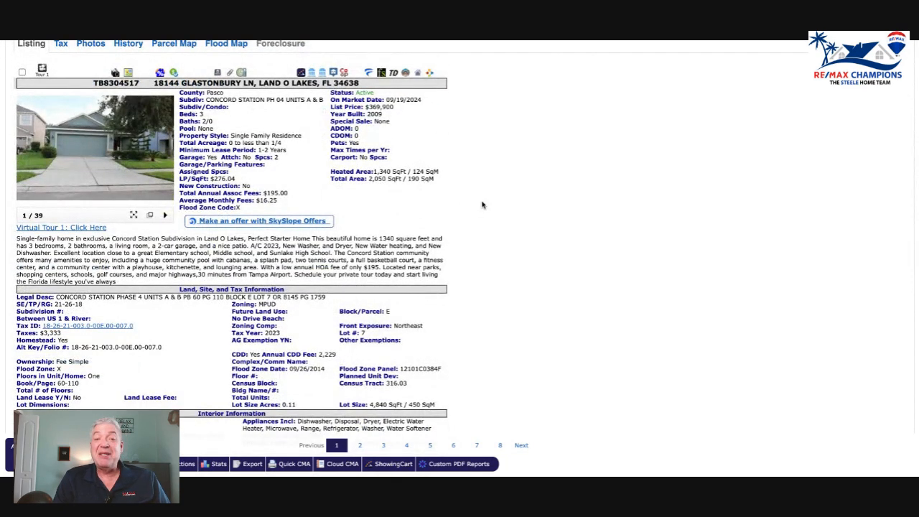
scroll("down", 3)
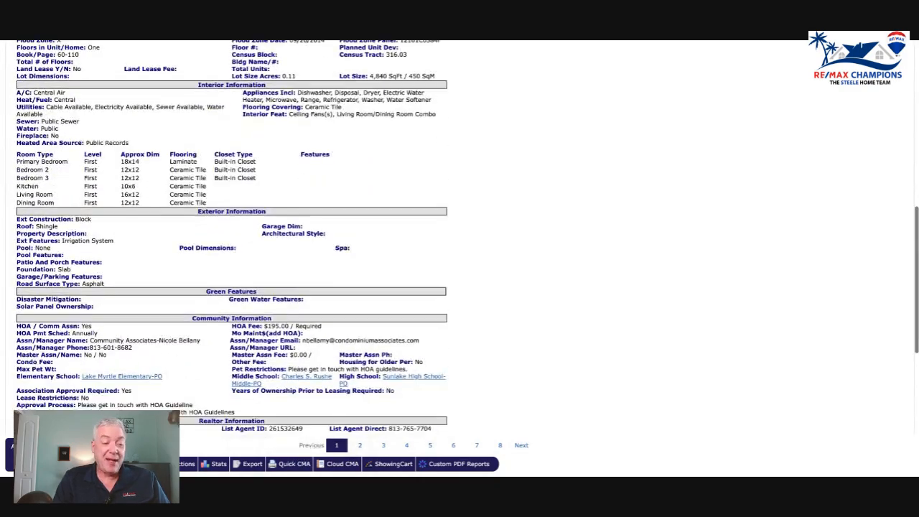
scroll("down", 3)
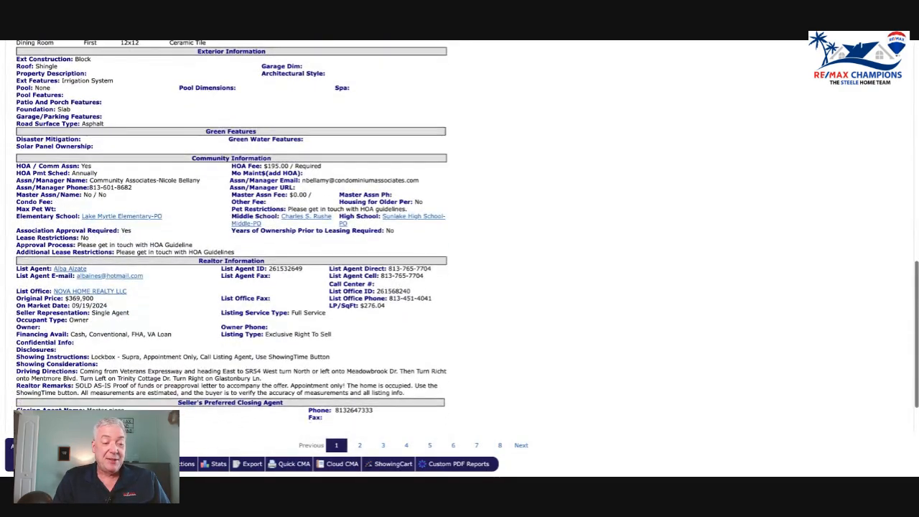
scroll("up", 3)
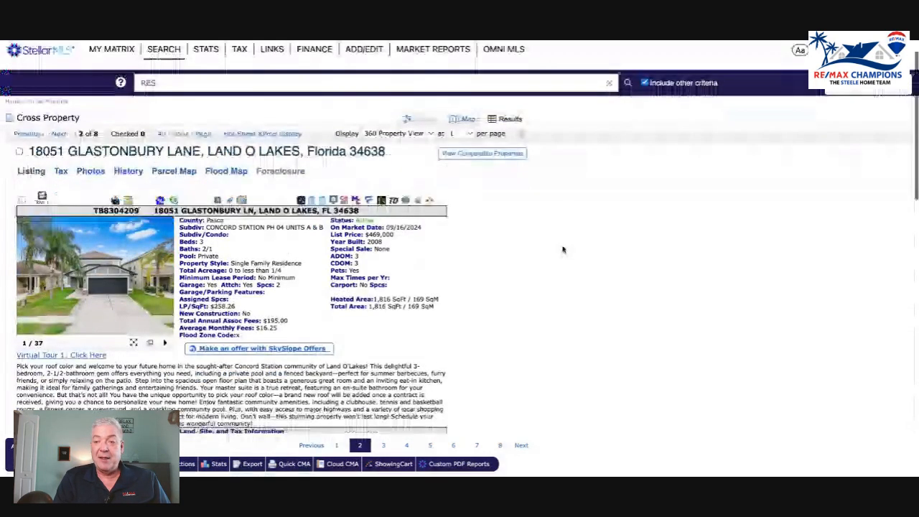
Scroll through the TB8304209 listing details, then go back to the Concord Station results grid
scroll("down", 3)
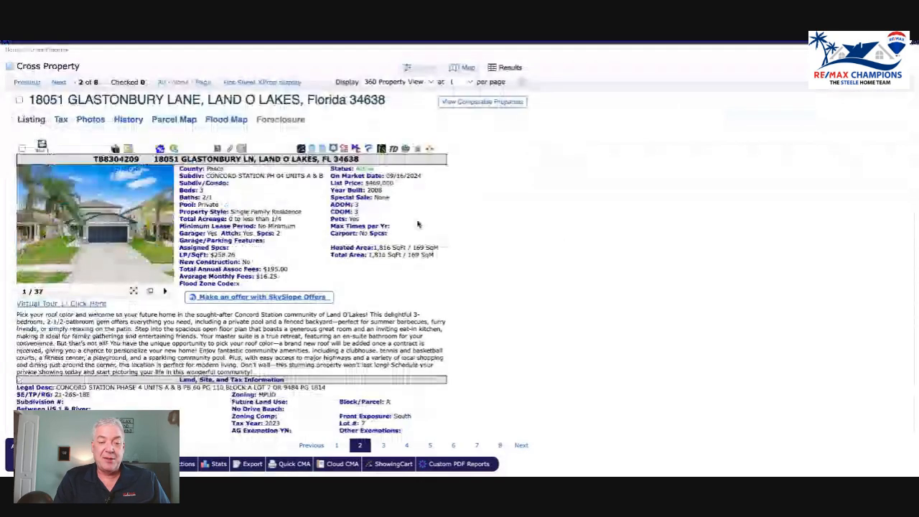
mouse_move(393, 218)
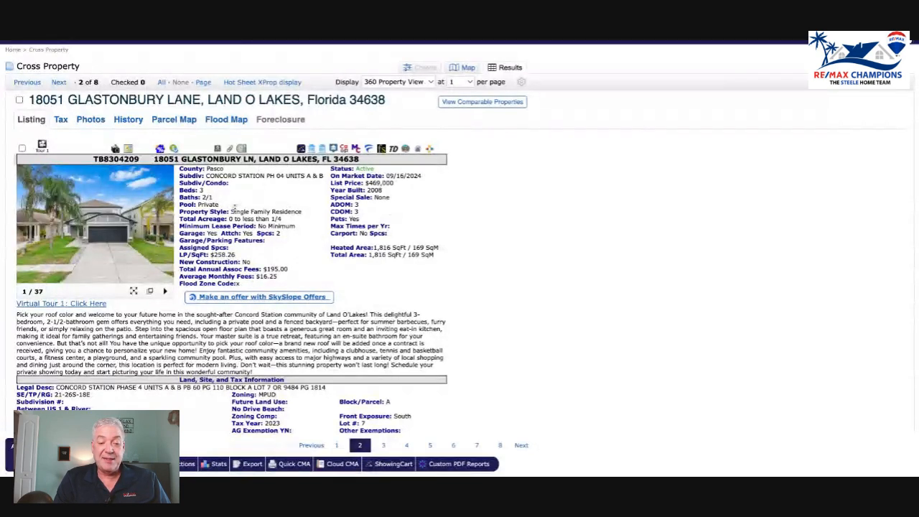
mouse_move(573, 228)
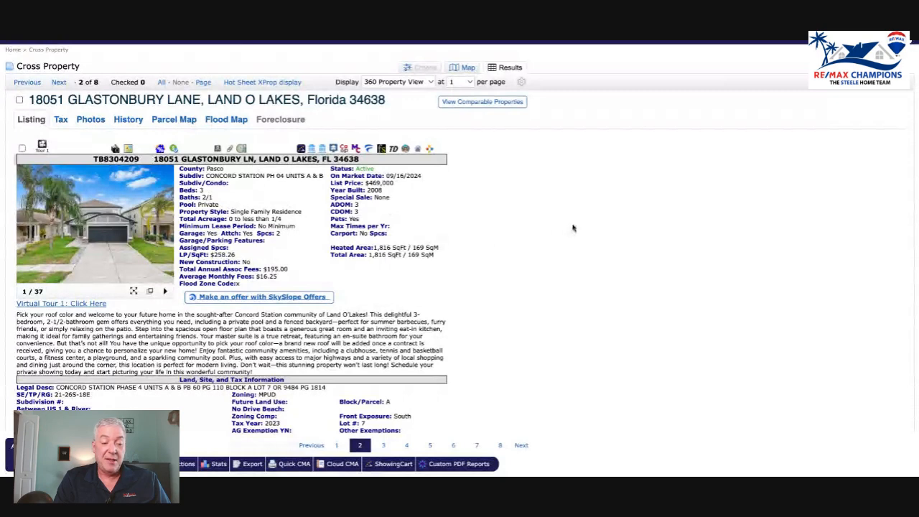
scroll("down", 3)
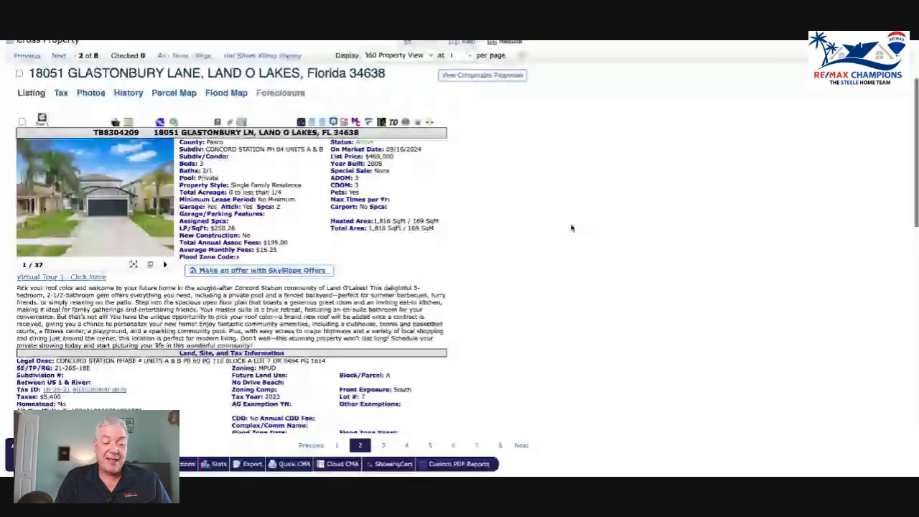
mouse_move(431, 267)
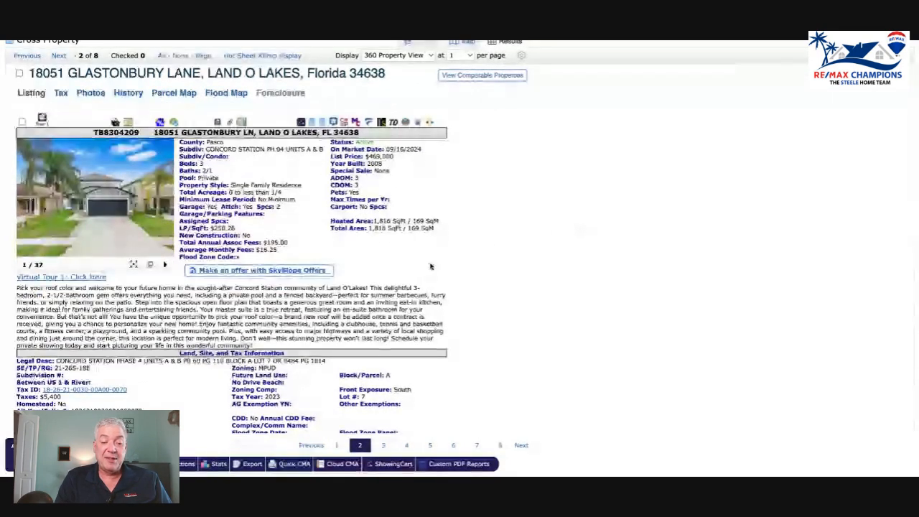
scroll("up", 3)
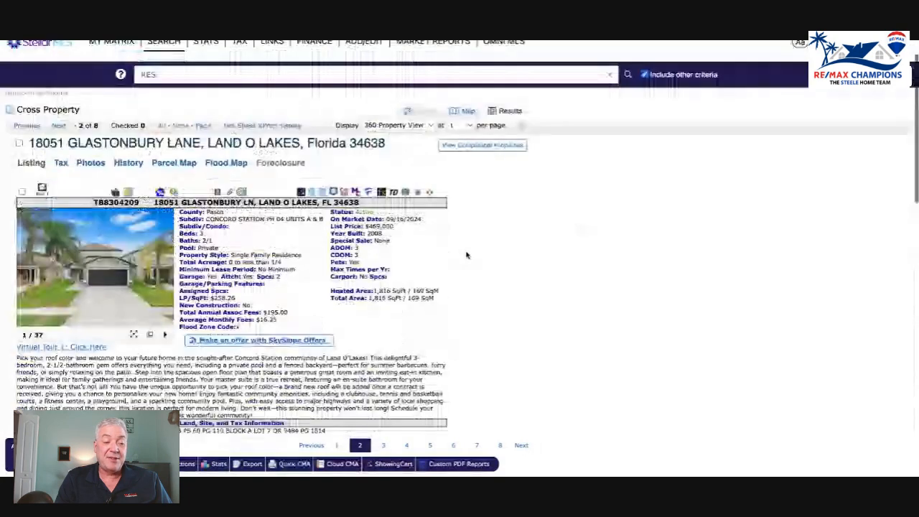
scroll("down", 3)
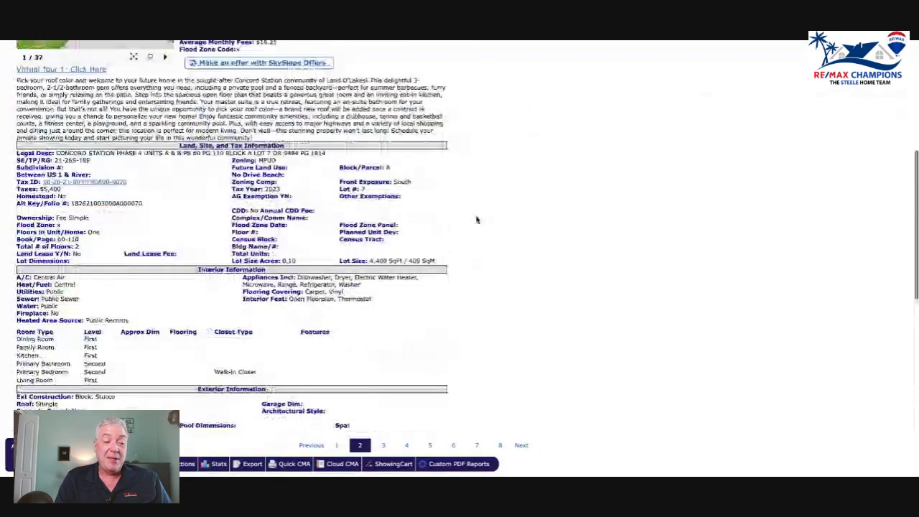
scroll("down", 3)
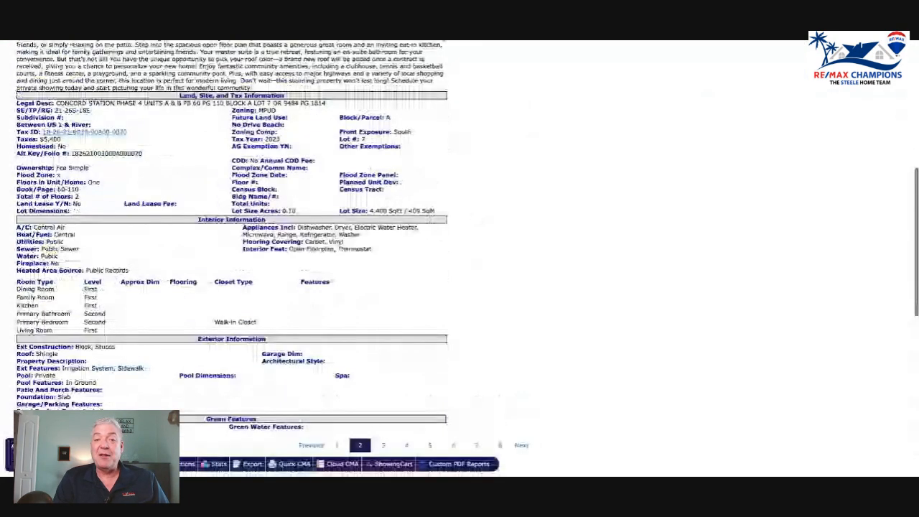
scroll("up", 3)
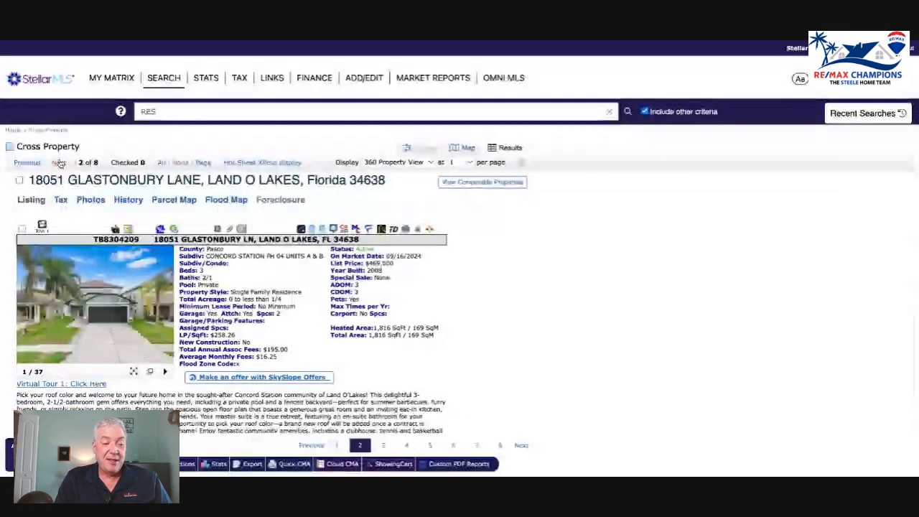
left_click(60, 162)
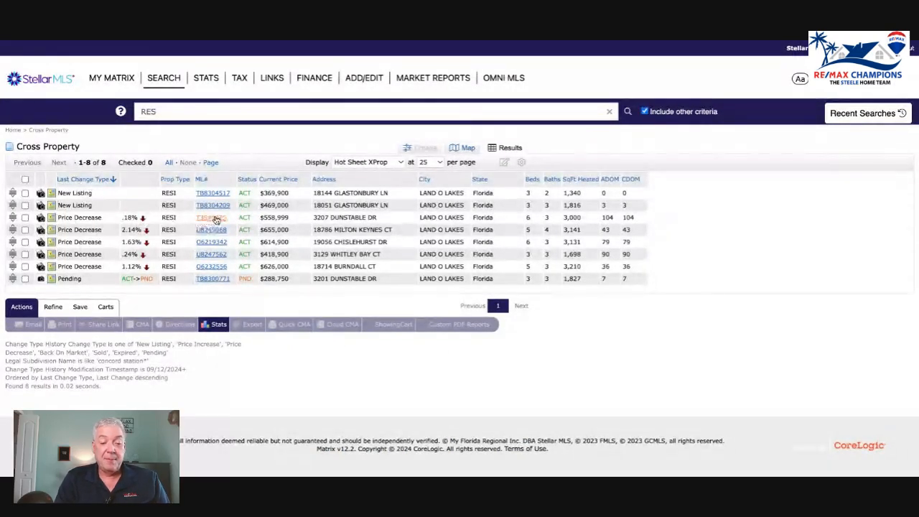
Open ML# T3530975, the $558,999 six-bedroom Dunstable Drive home, and scroll its details
left_click(213, 217)
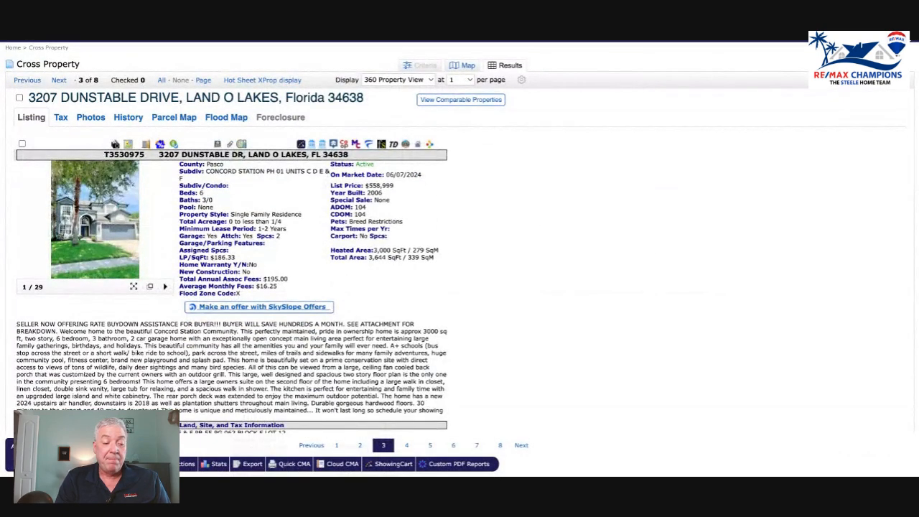
scroll("down", 3)
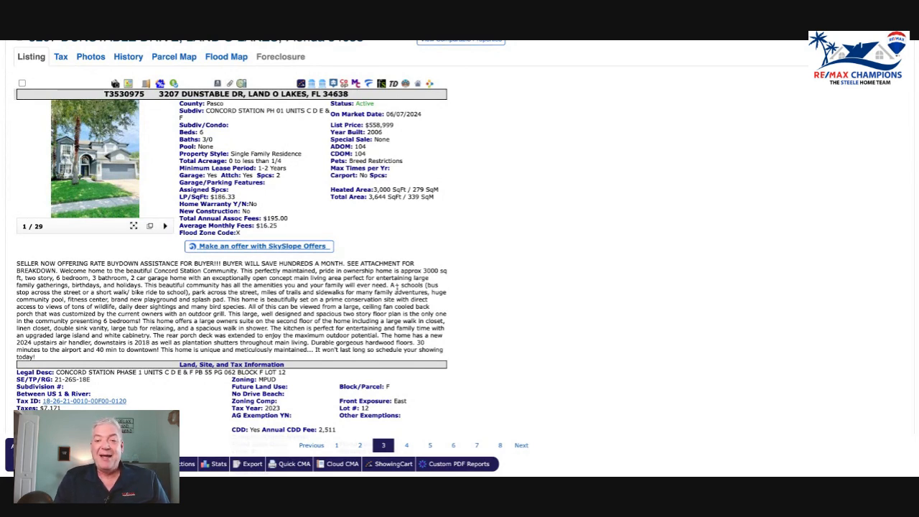
mouse_move(449, 261)
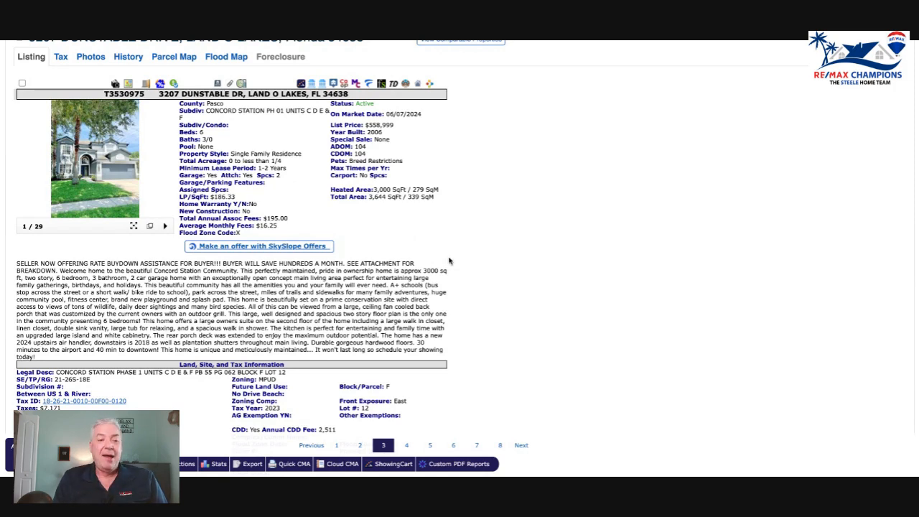
mouse_move(532, 205)
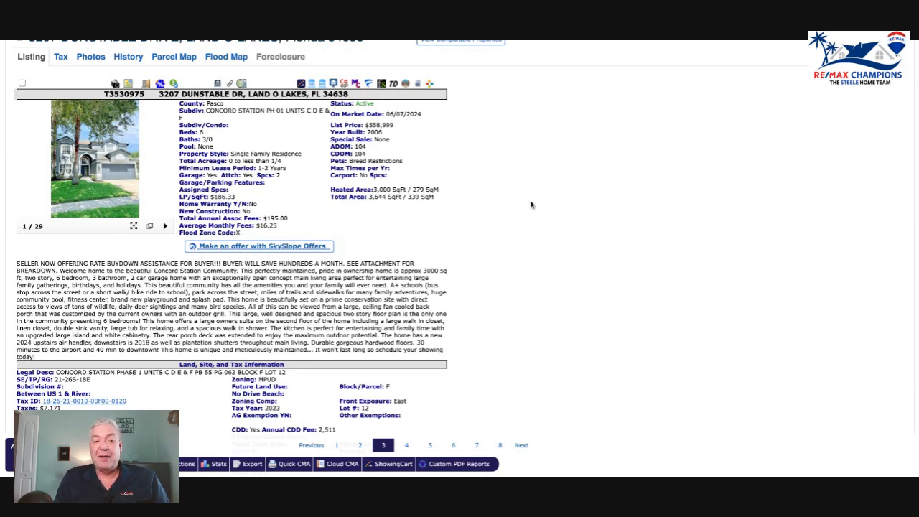
scroll("up", 3)
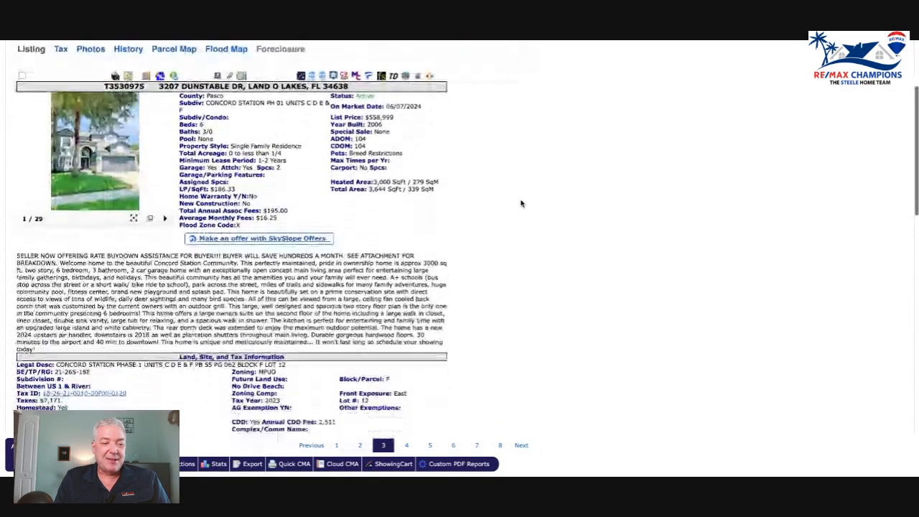
scroll("up", 3)
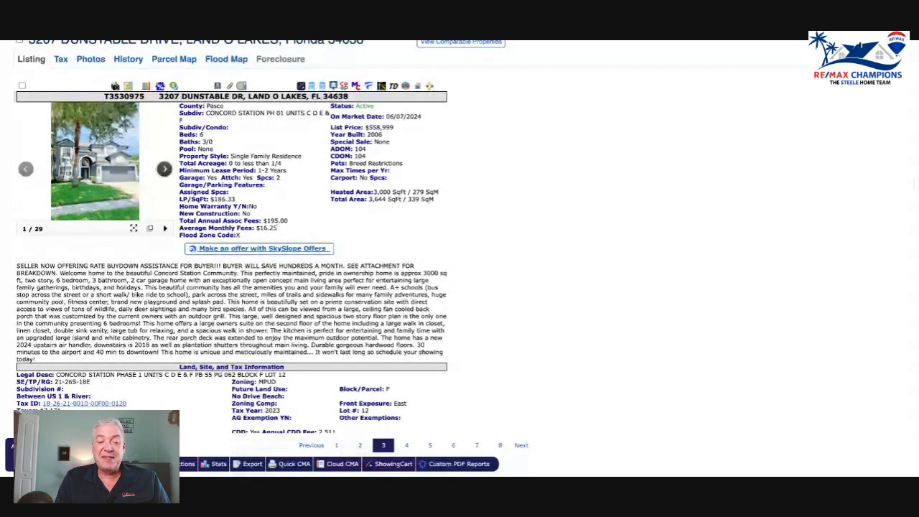
left_click(165, 168)
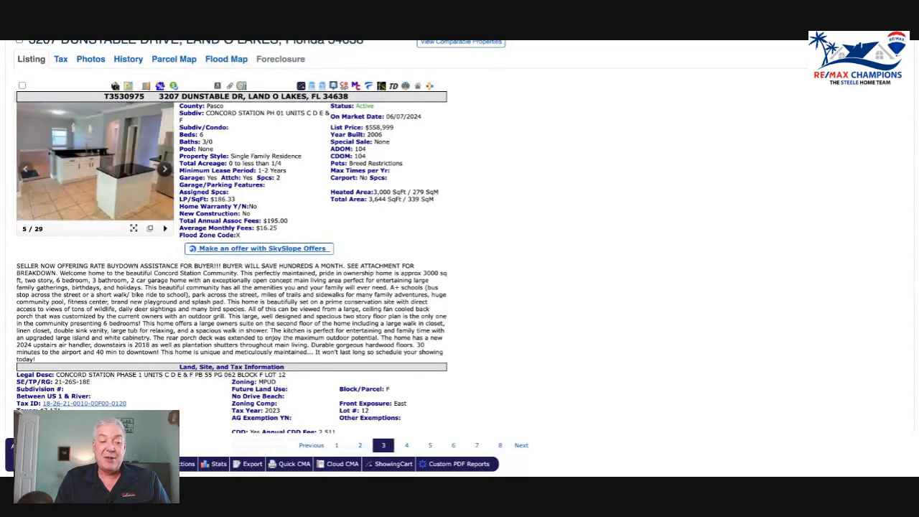
left_click(164, 169)
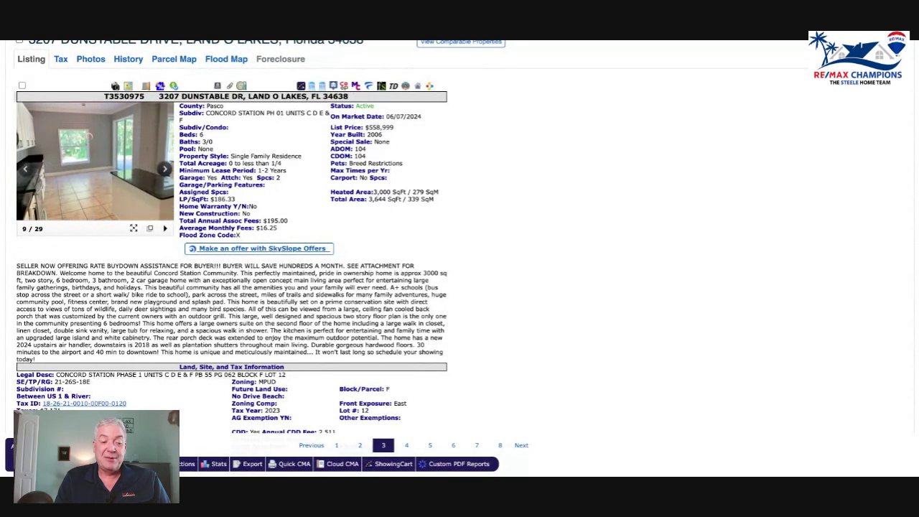
left_click(164, 168)
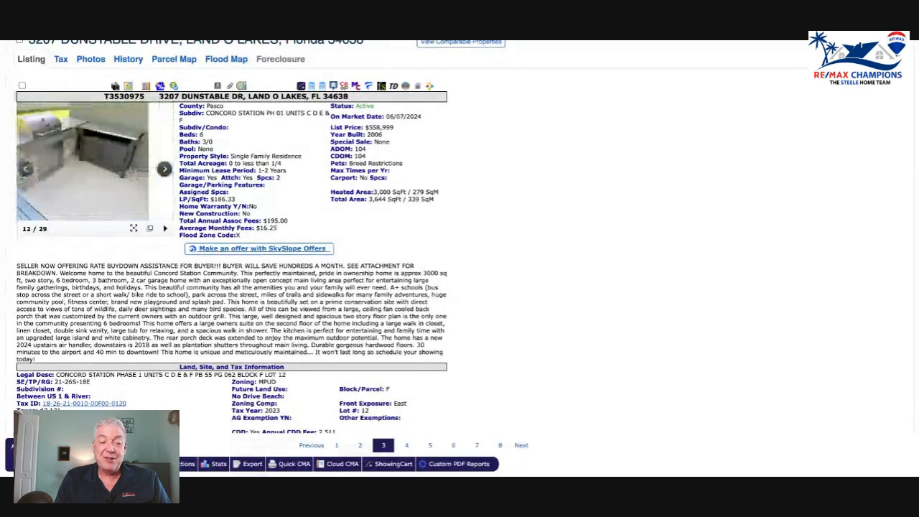
left_click(164, 168)
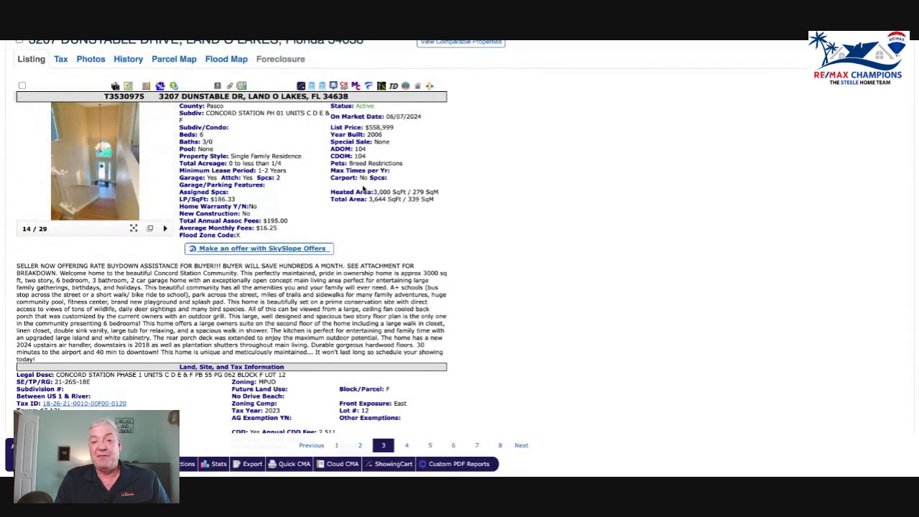
scroll("up", 3)
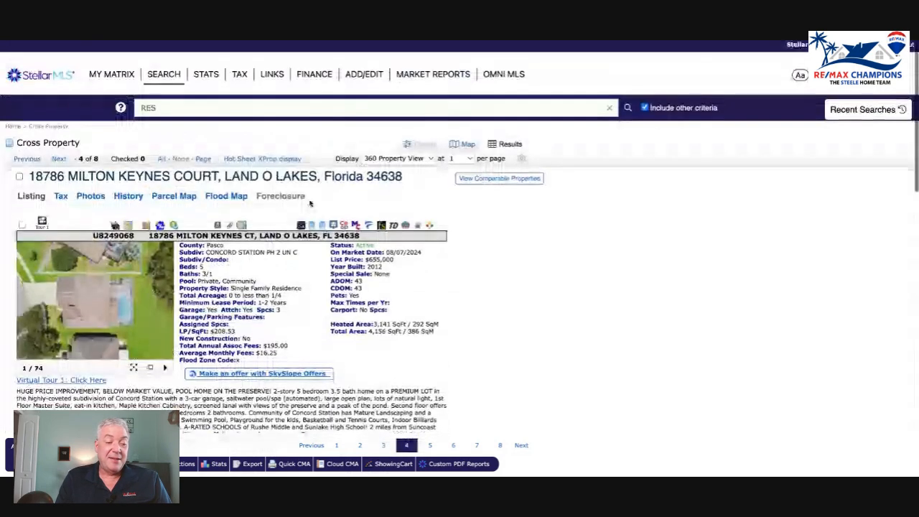
scroll("down", 3)
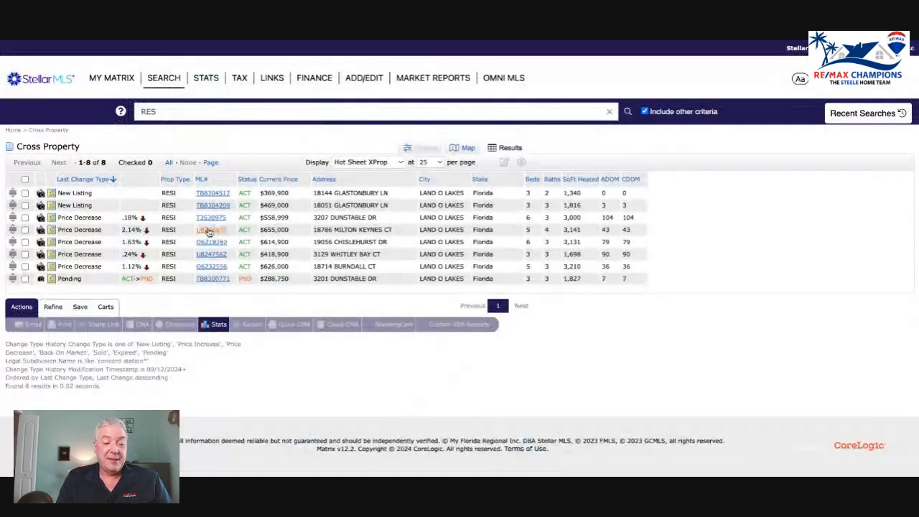
left_click(212, 230)
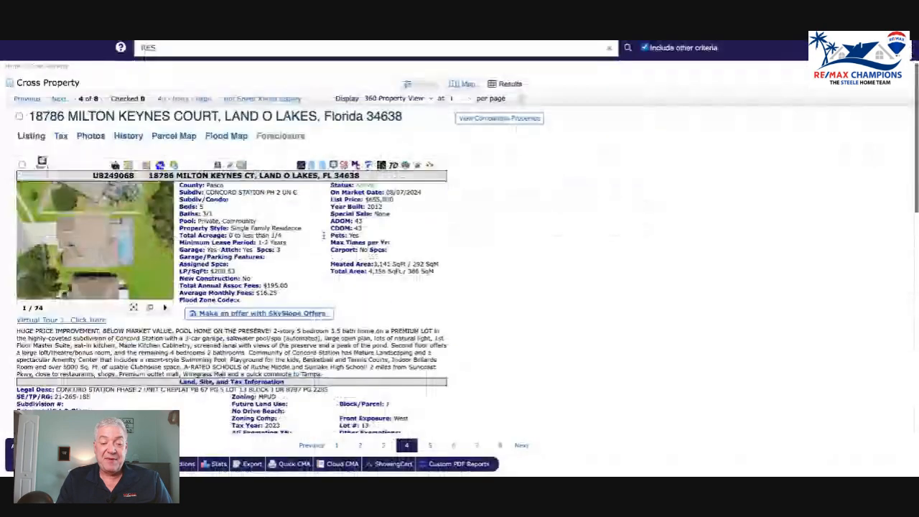
scroll("down", 3)
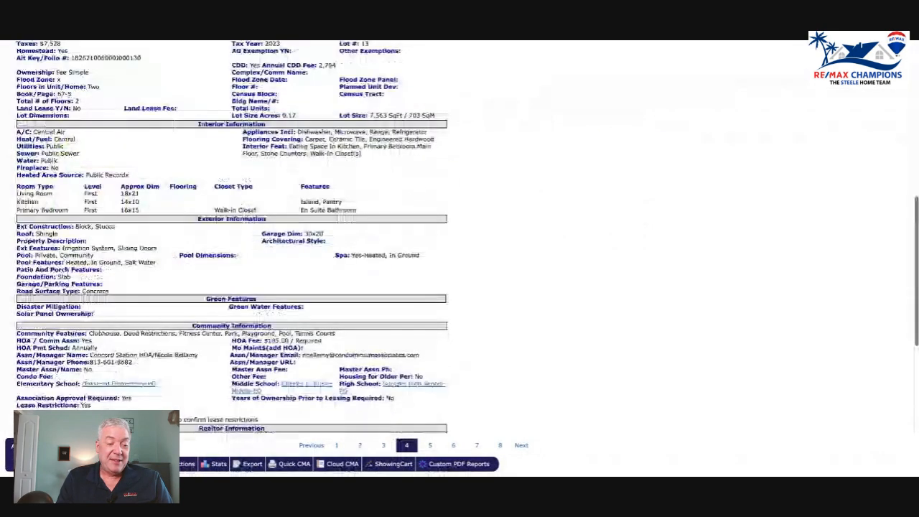
scroll("down", 3)
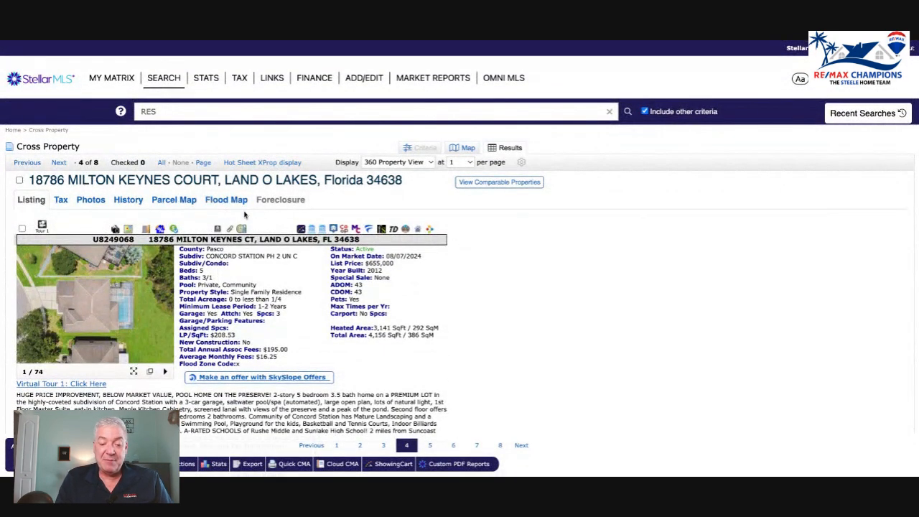
mouse_move(172, 213)
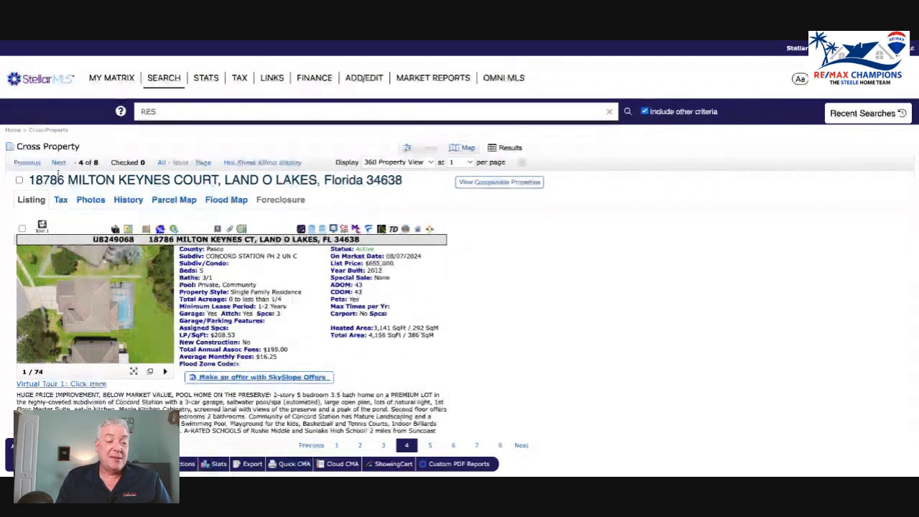
left_click(59, 163)
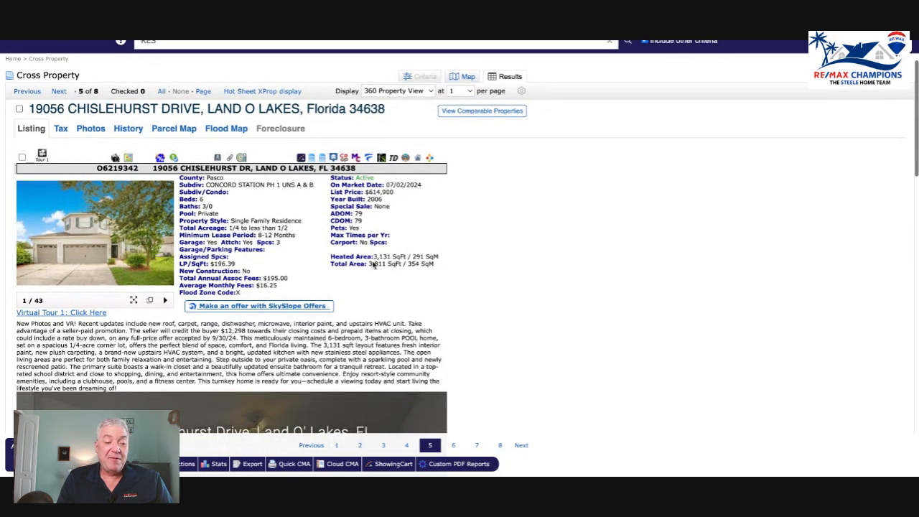
scroll("down", 3)
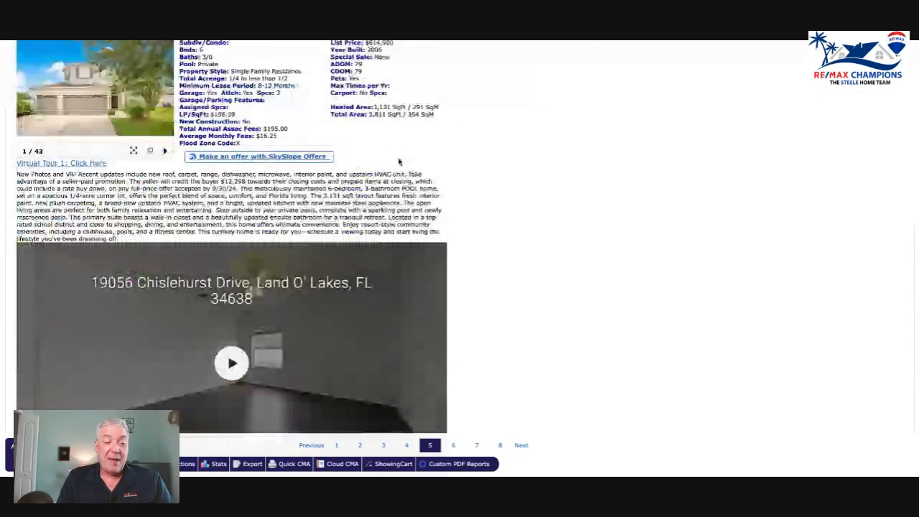
scroll("down", 3)
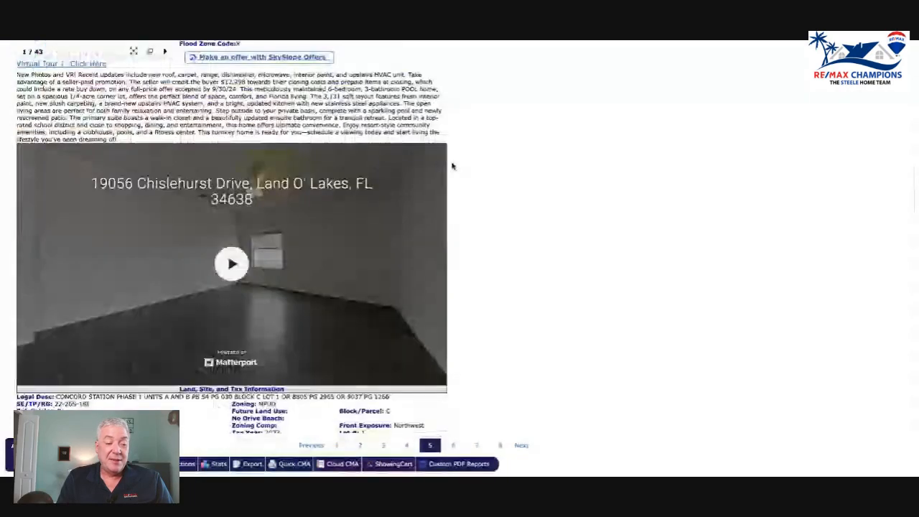
scroll("down", 3)
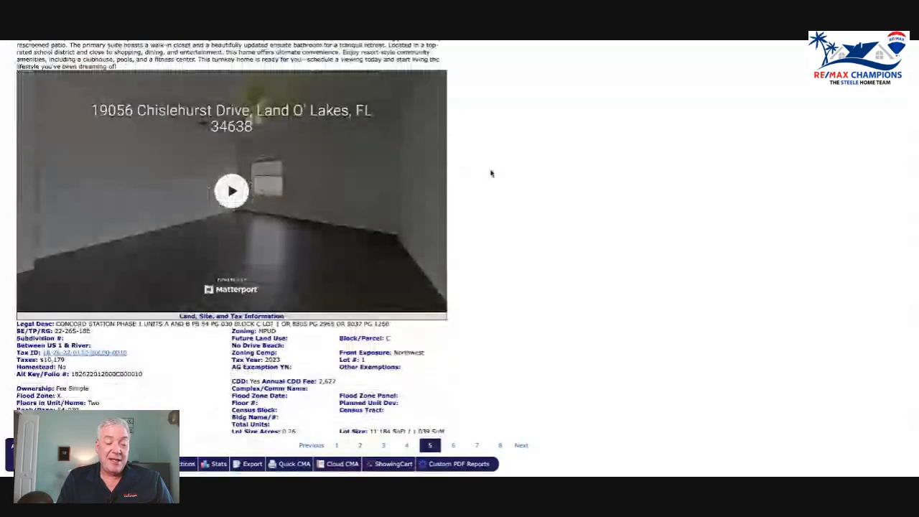
scroll("down", 3)
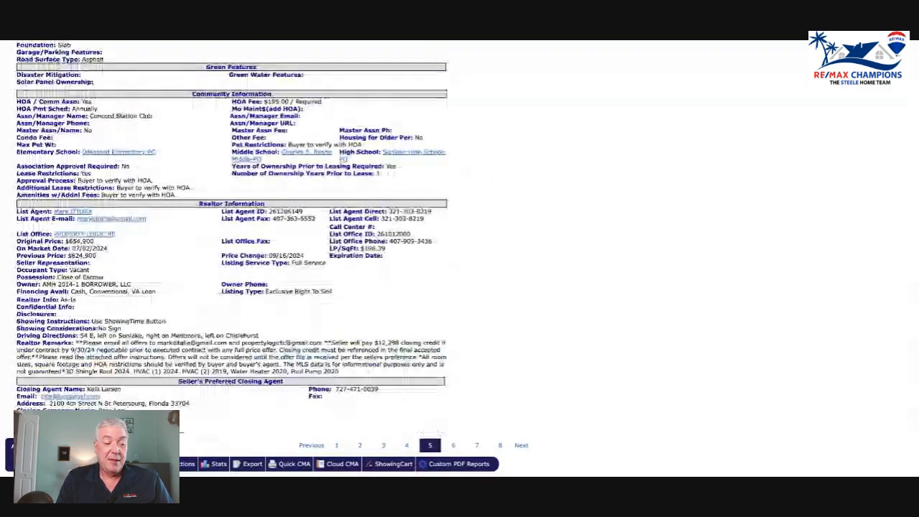
scroll("up", 3)
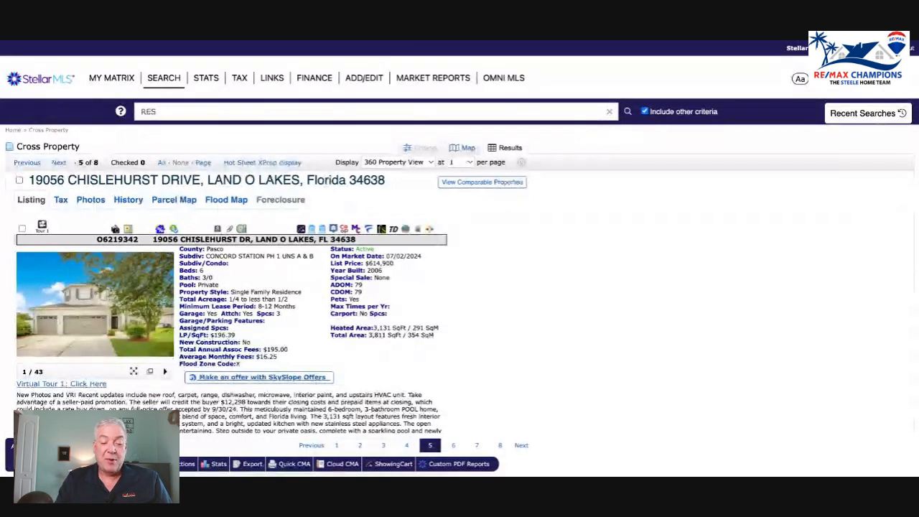
scroll("down", 3)
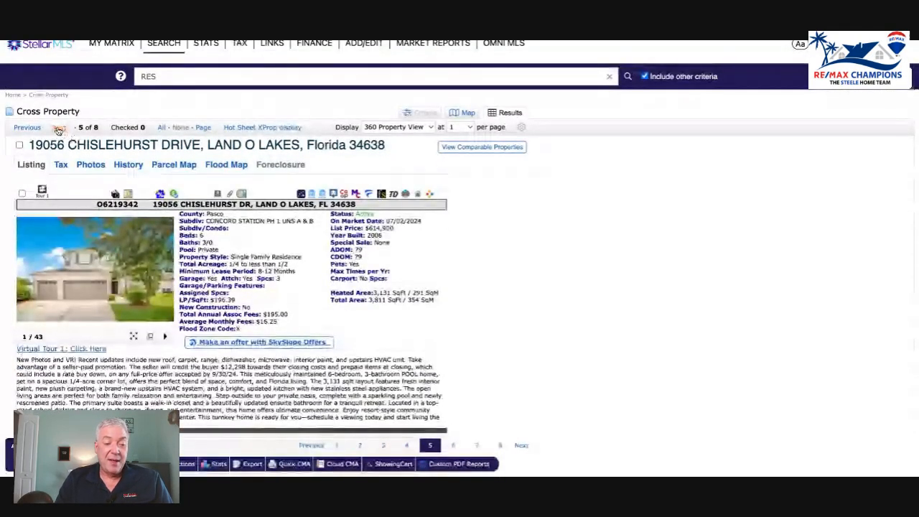
left_click(58, 127)
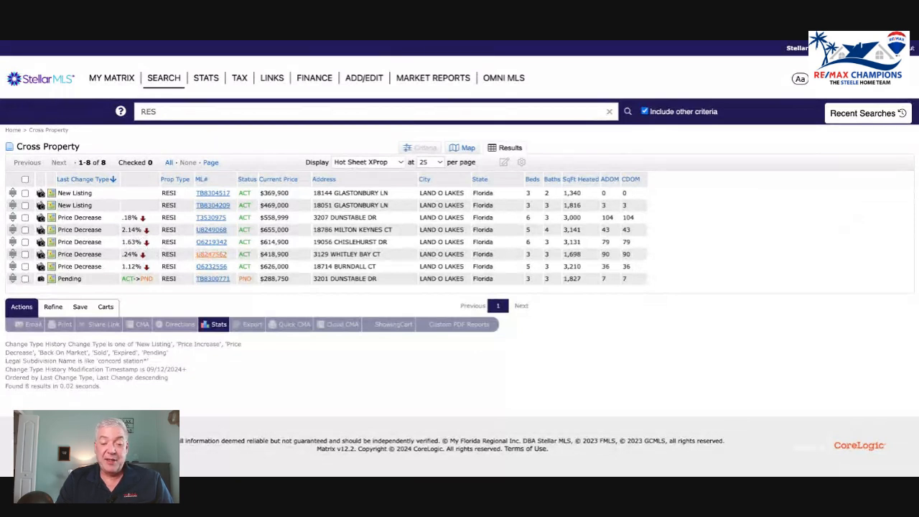
left_click(212, 255)
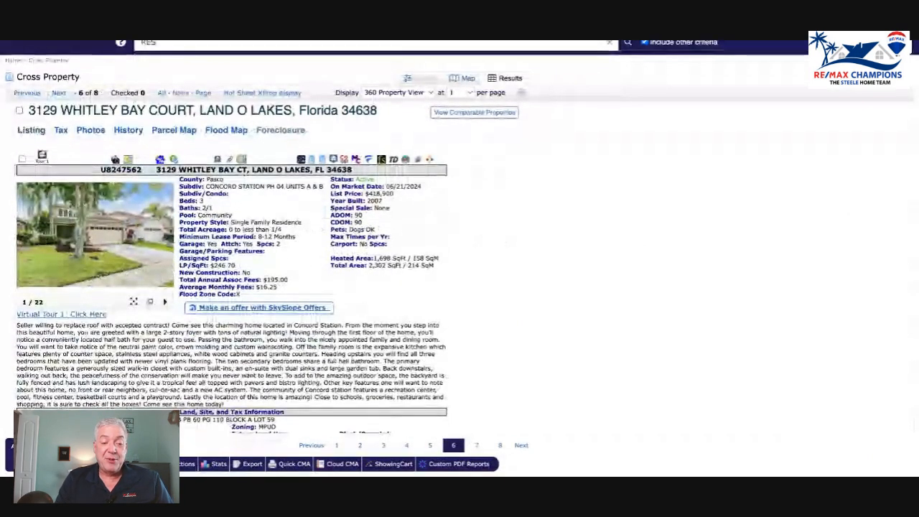
scroll("down", 3)
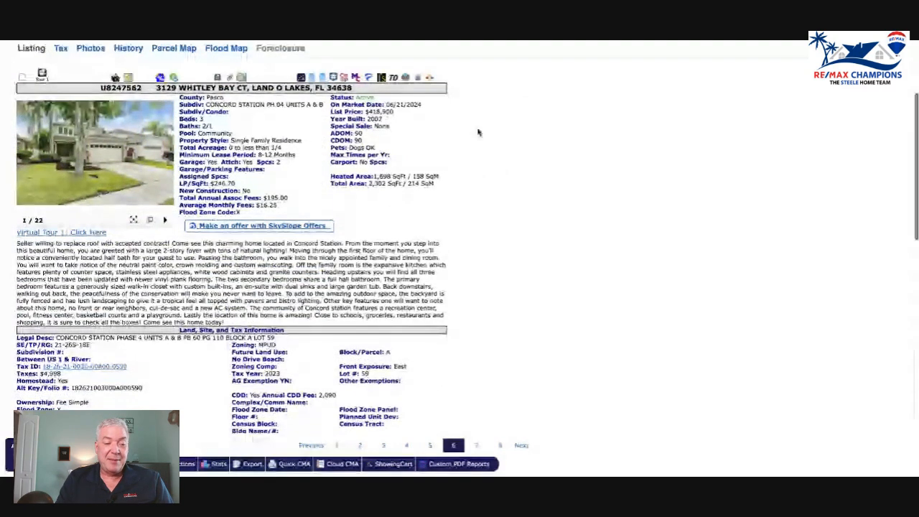
scroll("down", 3)
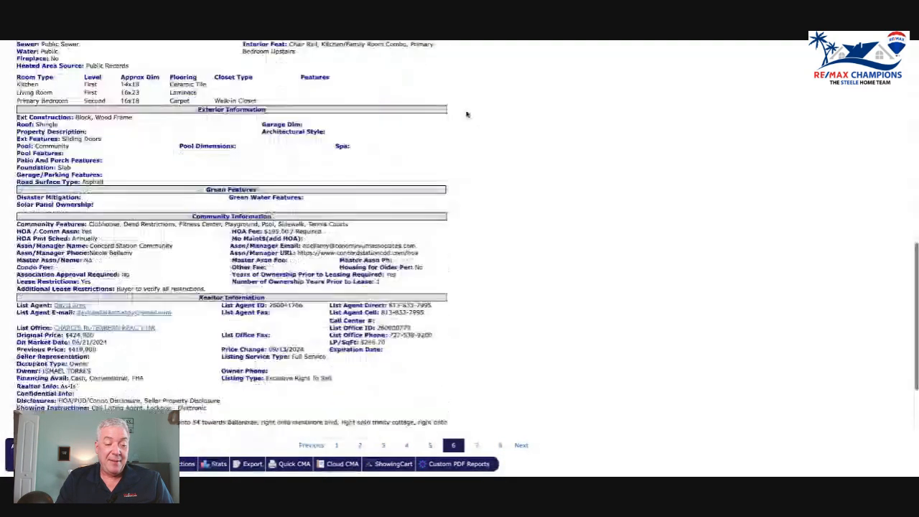
scroll("down", 3)
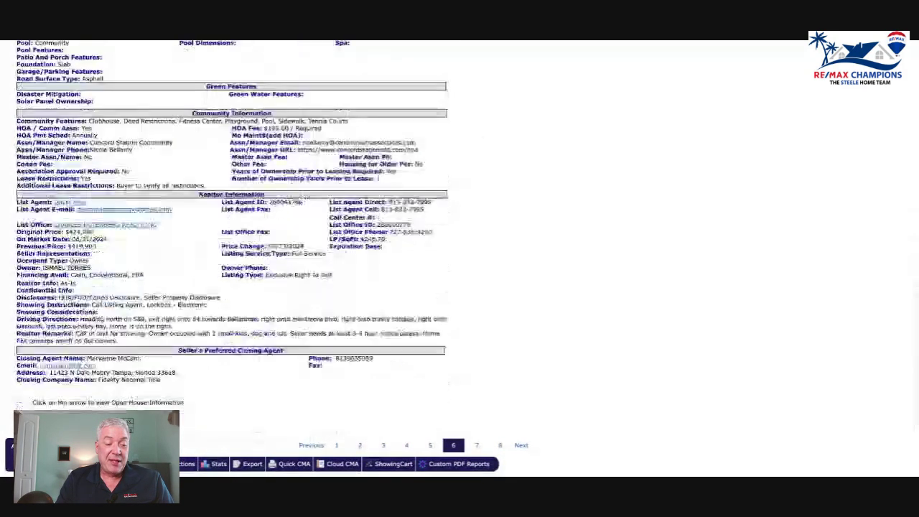
scroll("up", 3)
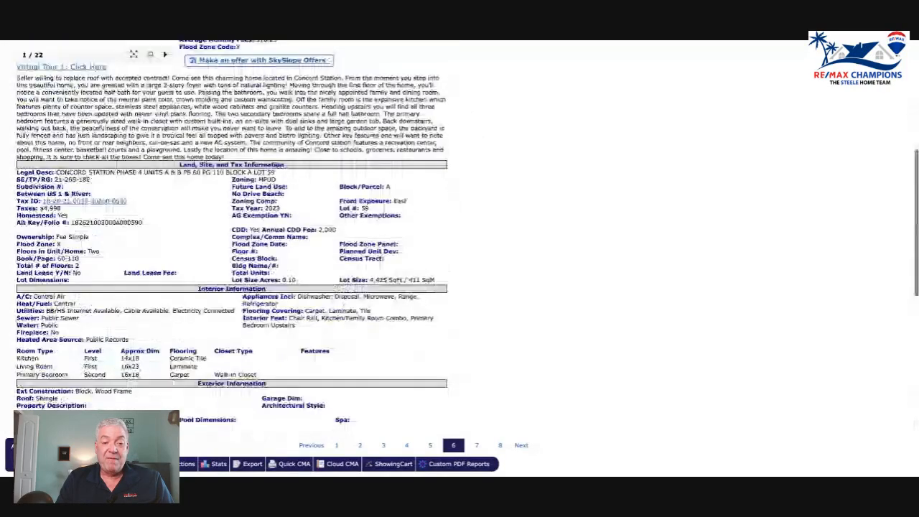
scroll("up", 3)
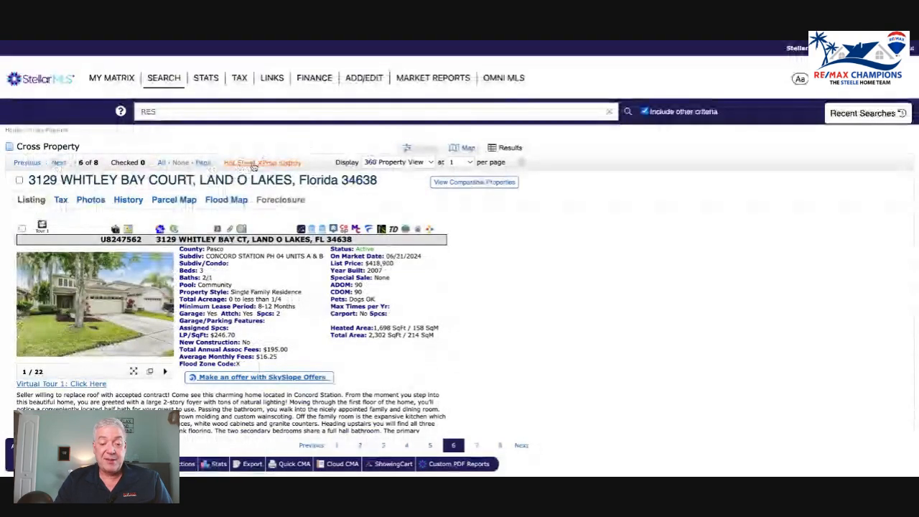
left_click(510, 147)
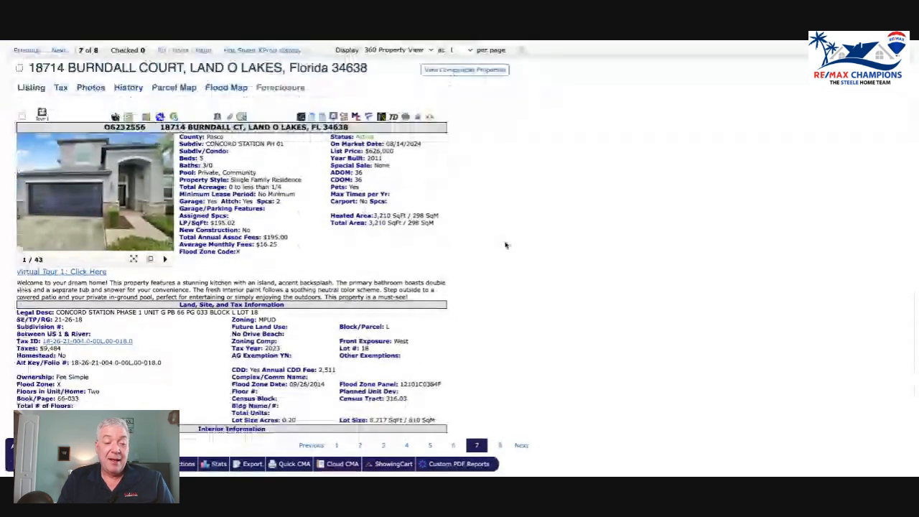
scroll("down", 3)
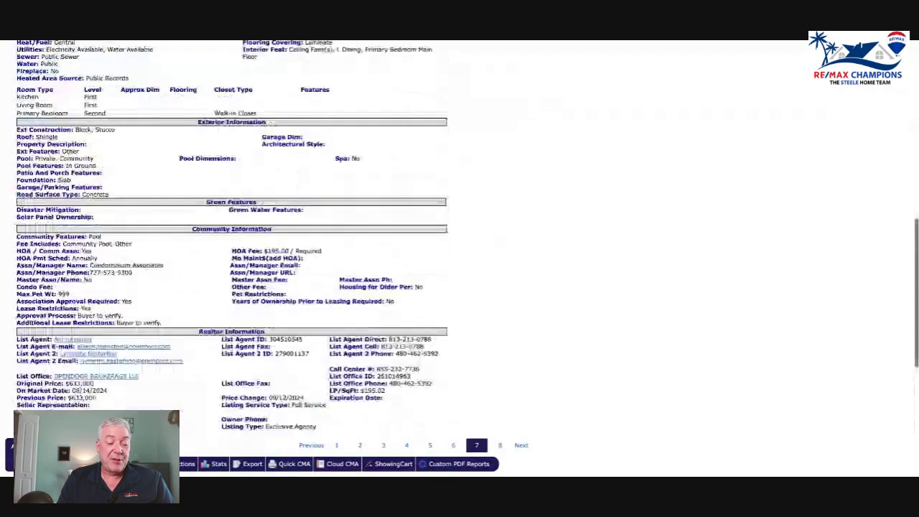
scroll("up", 3)
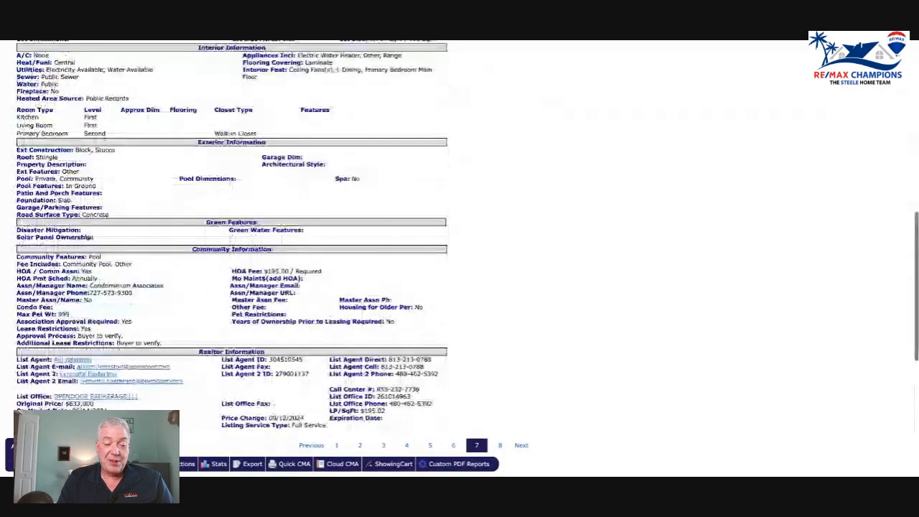
scroll("up", 3)
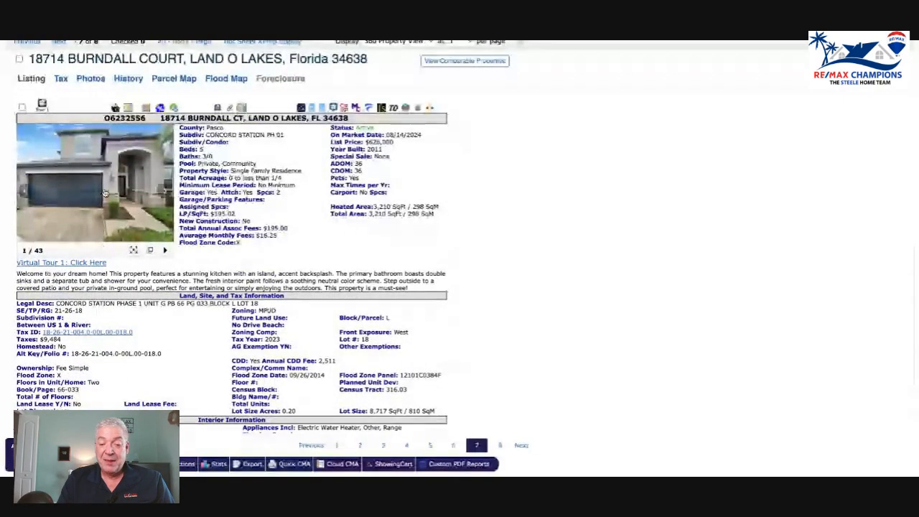
left_click(93, 187)
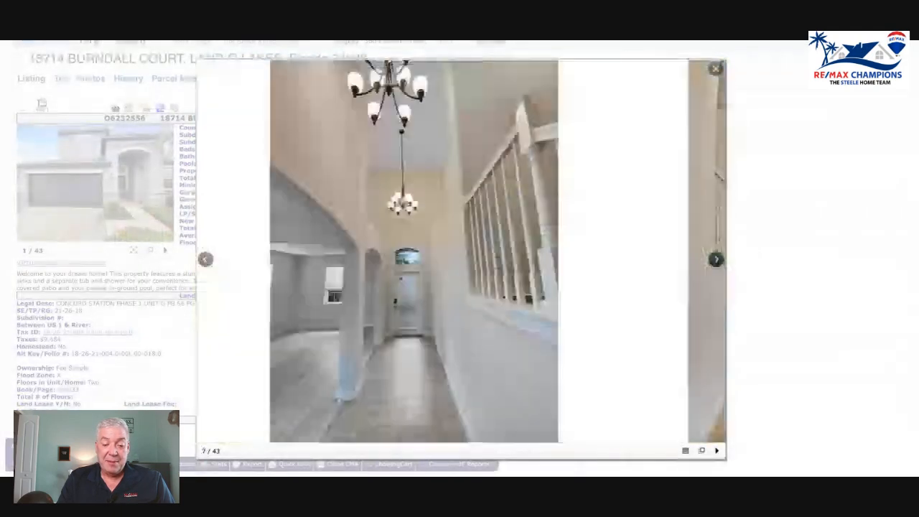
left_click(716, 260)
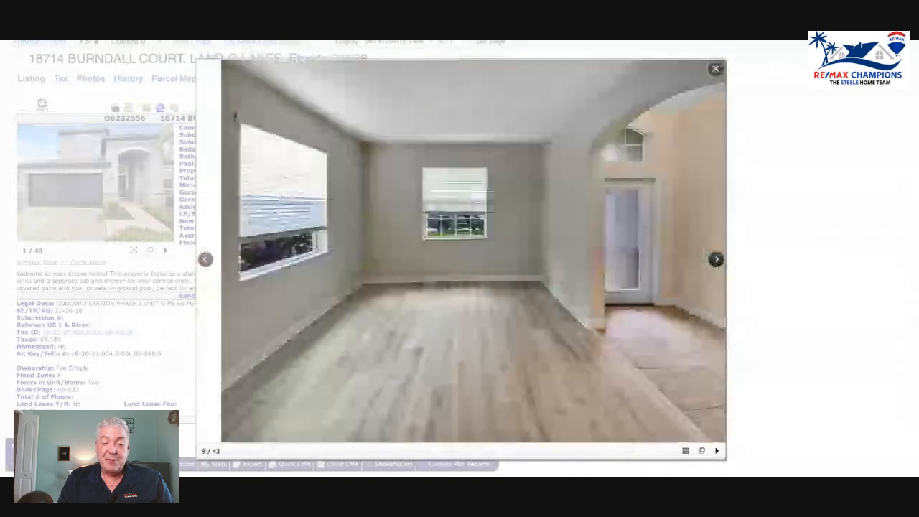
left_click(716, 259)
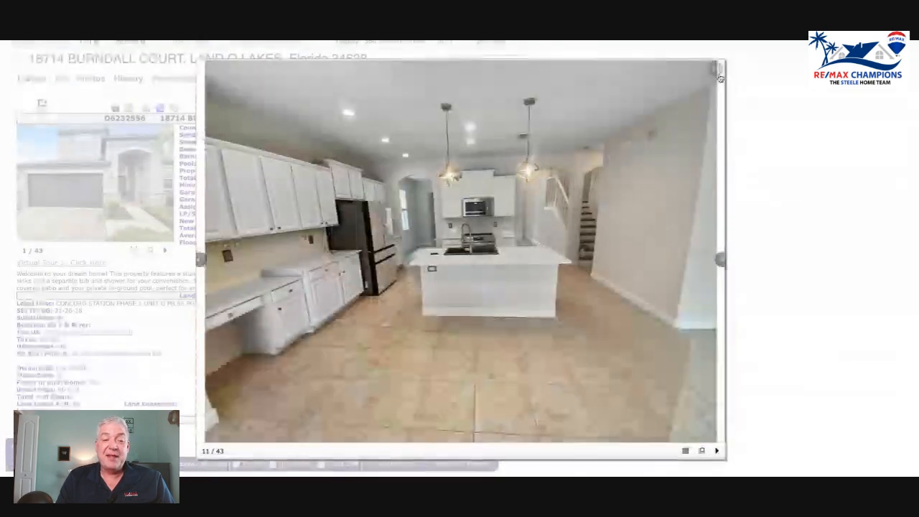
left_click(714, 74)
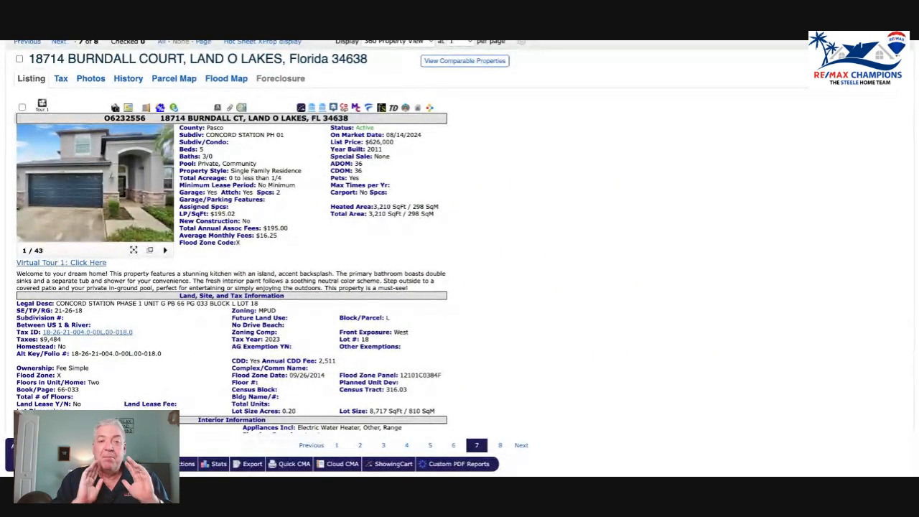
mouse_move(612, 273)
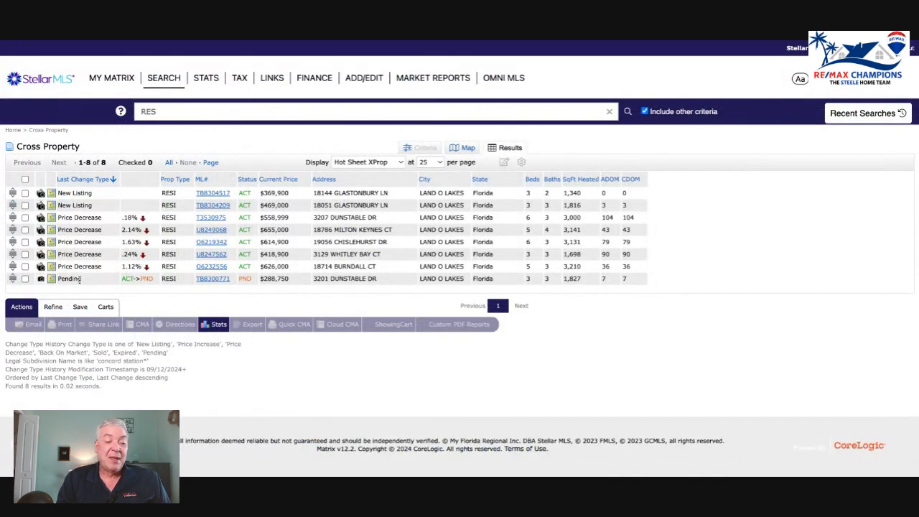
mouse_move(122, 280)
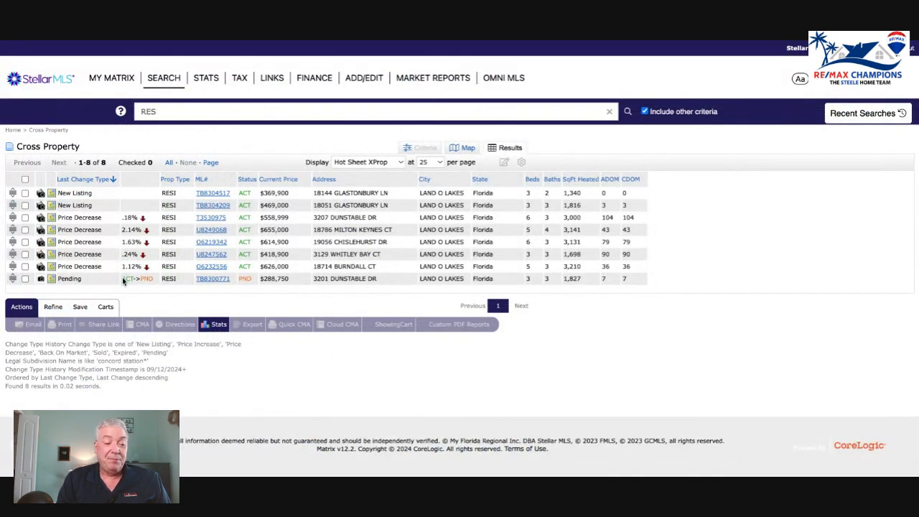
mouse_move(212, 279)
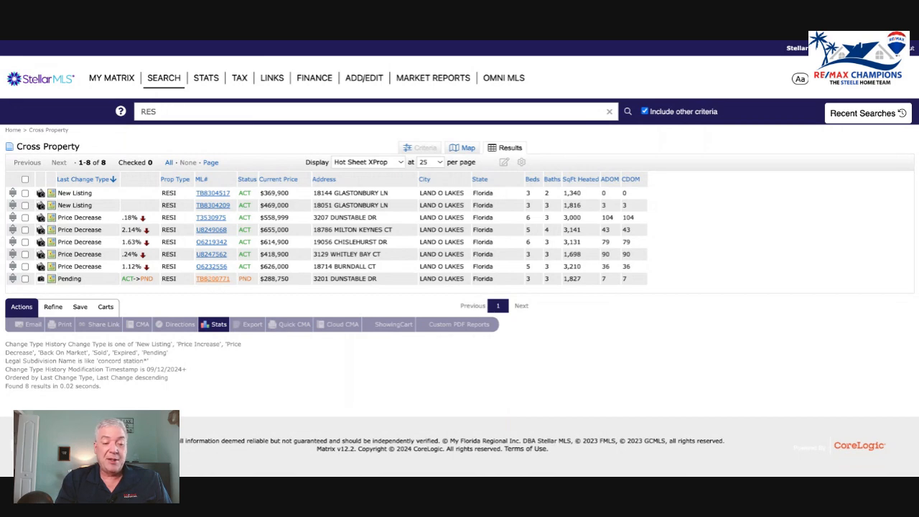
left_click(213, 279)
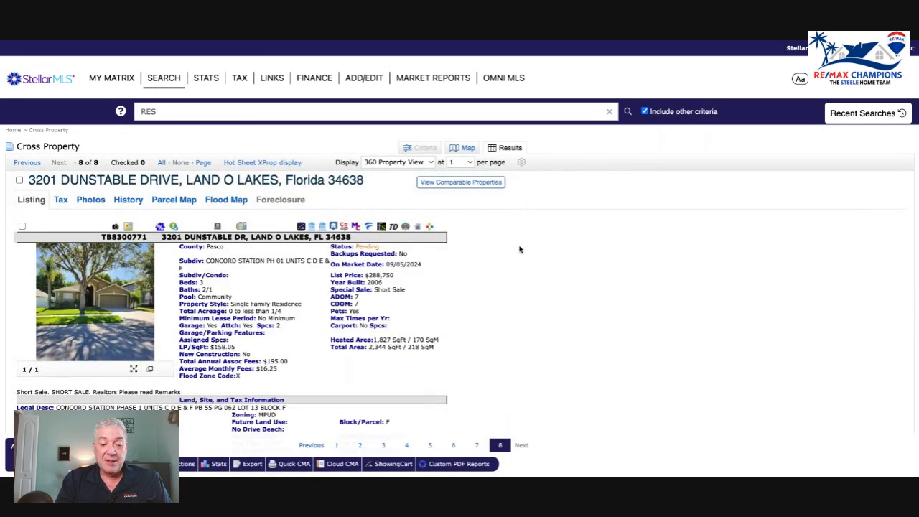
scroll("down", 3)
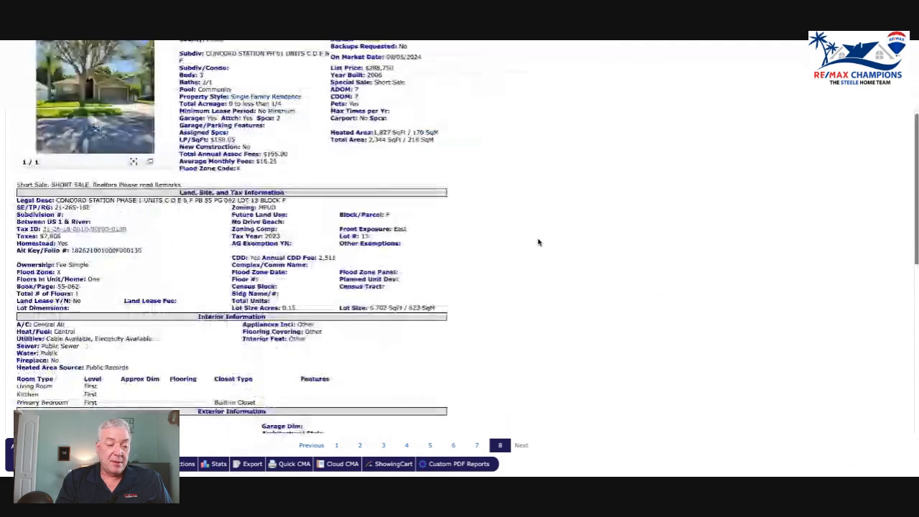
scroll("down", 3)
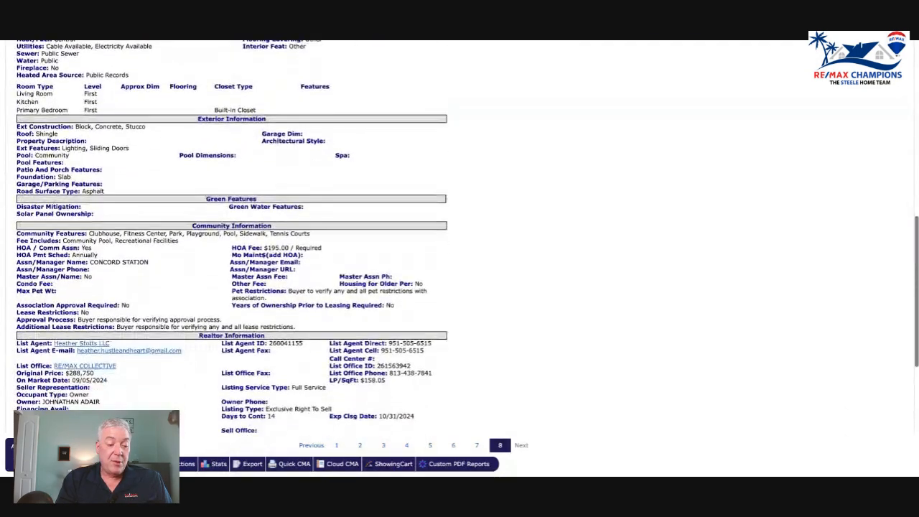
scroll("up", 3)
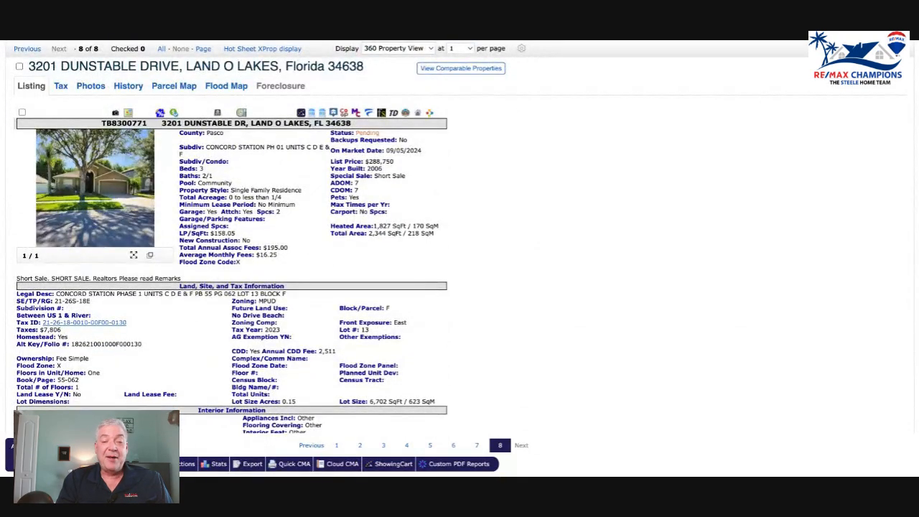
scroll("down", 3)
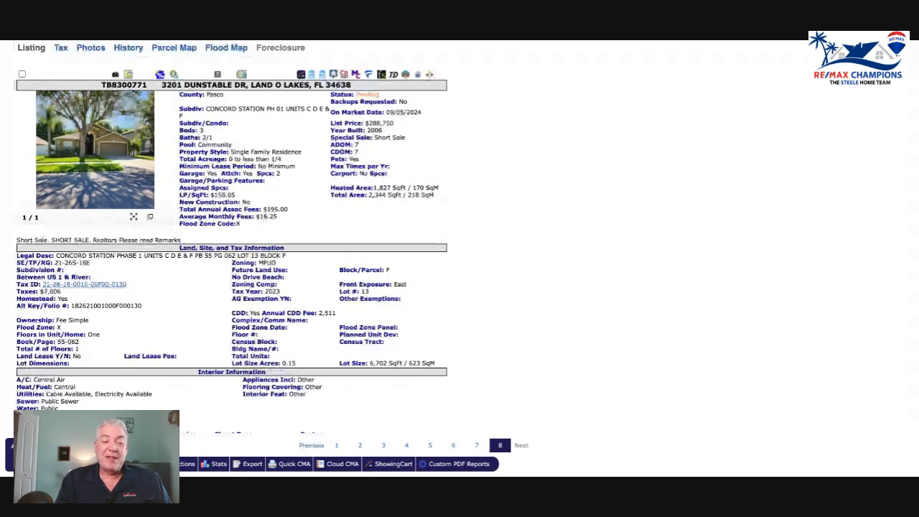
scroll("down", 3)
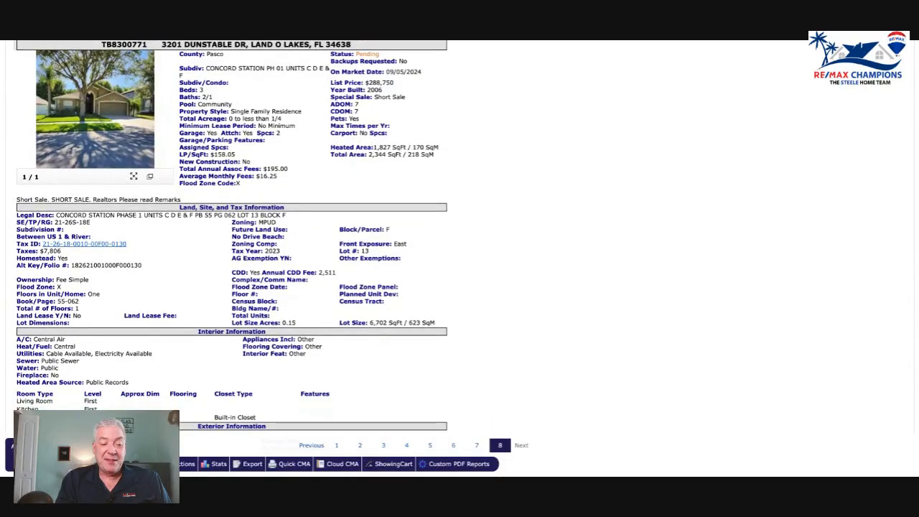
scroll("up", 3)
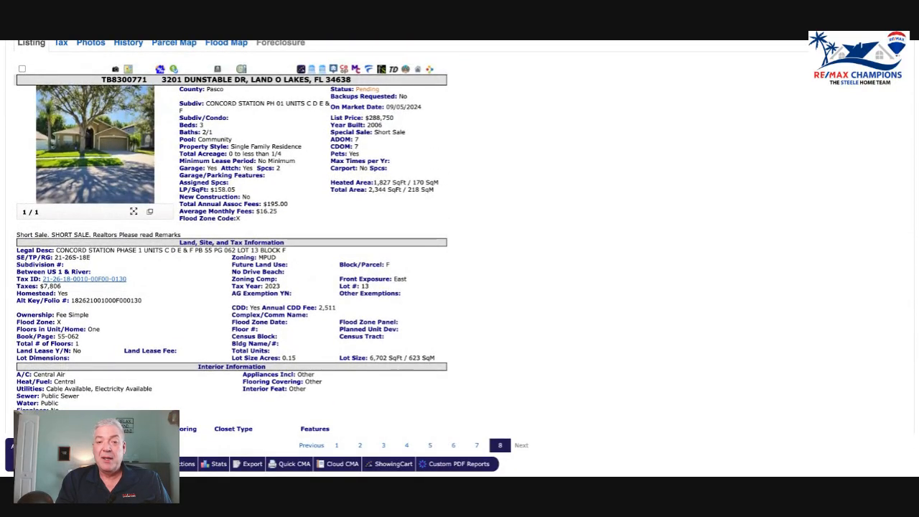
scroll("up", 3)
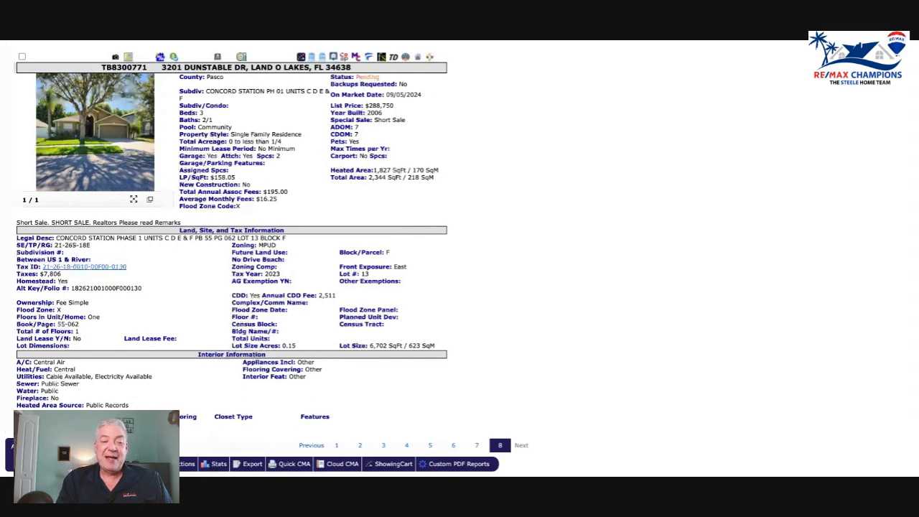
scroll("down", 3)
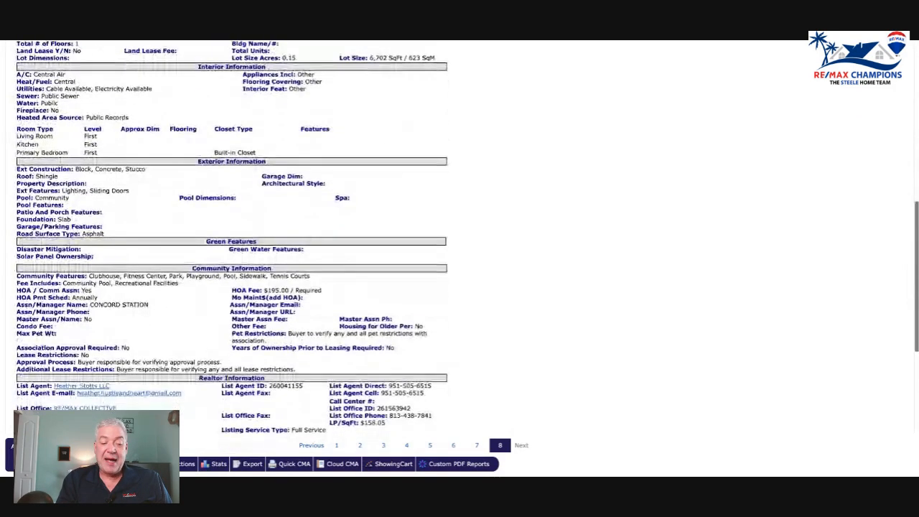
scroll("down", 3)
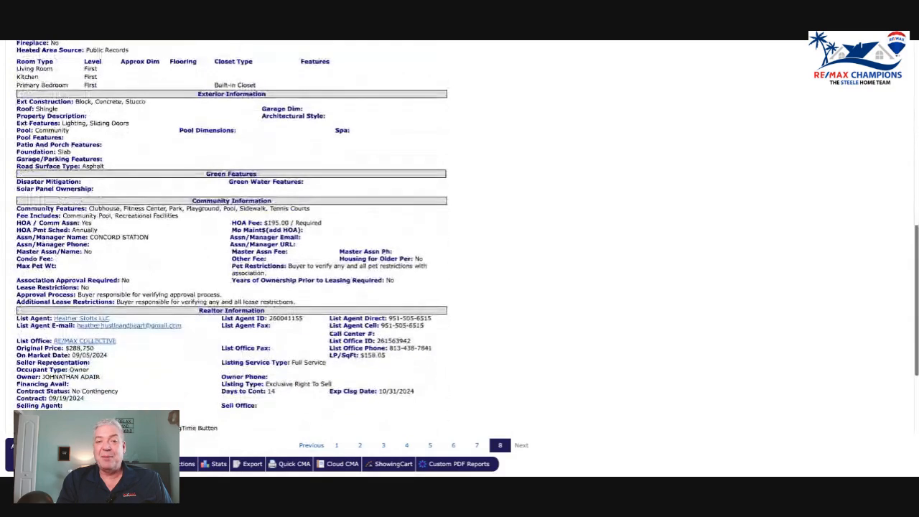
scroll("down", 3)
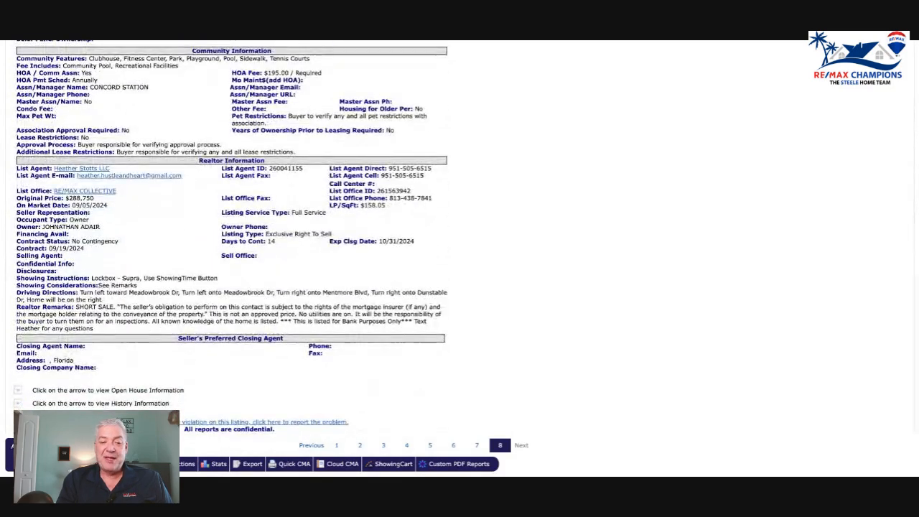
scroll("down", 3)
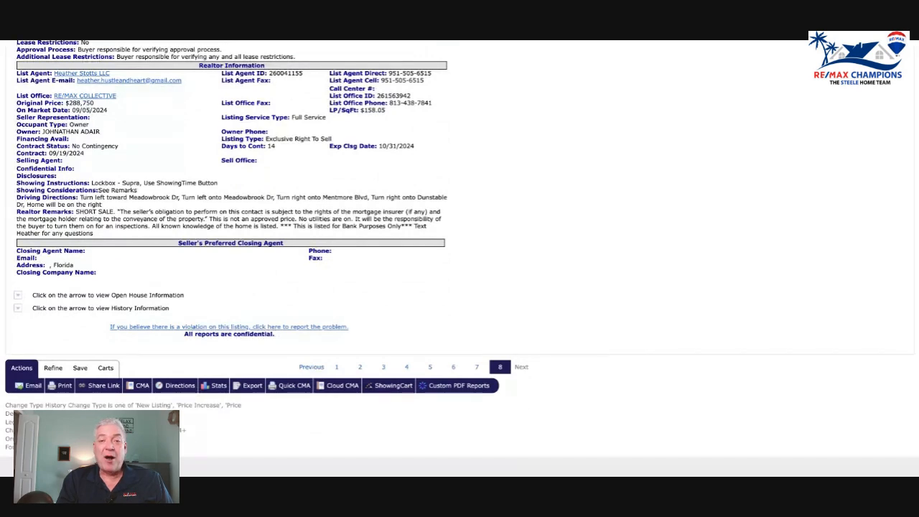
scroll("up", 3)
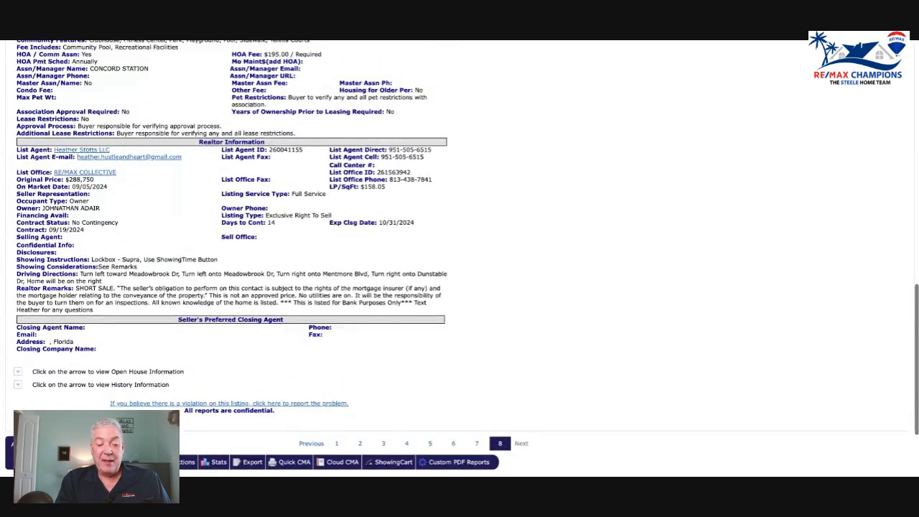
scroll("up", 3)
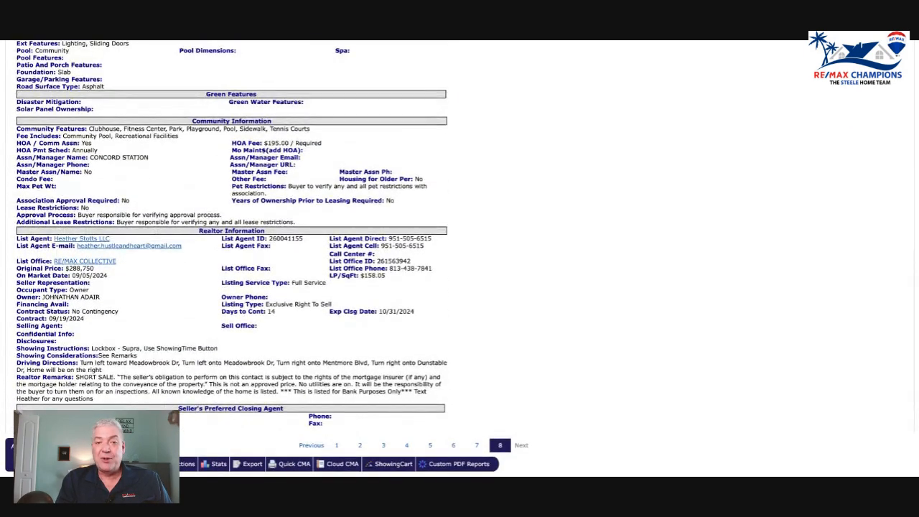
scroll("up", 3)
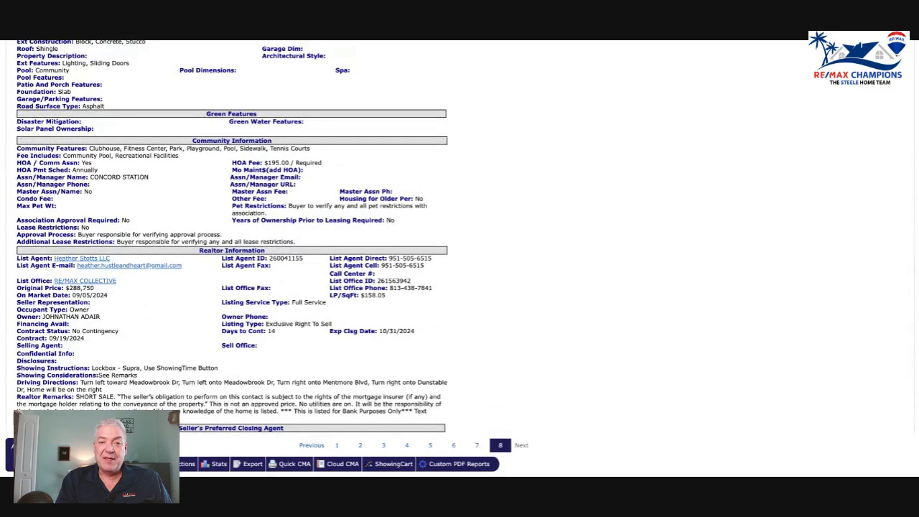
scroll("down", 3)
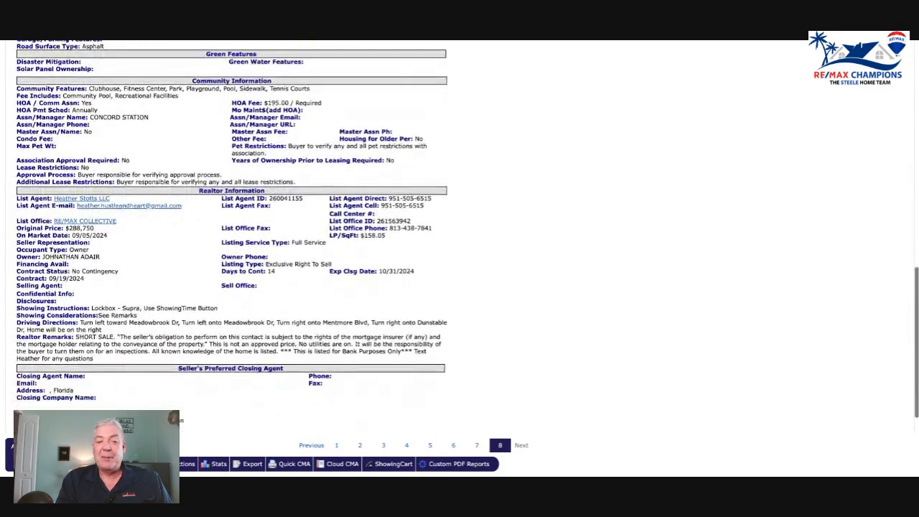
scroll("up", 3)
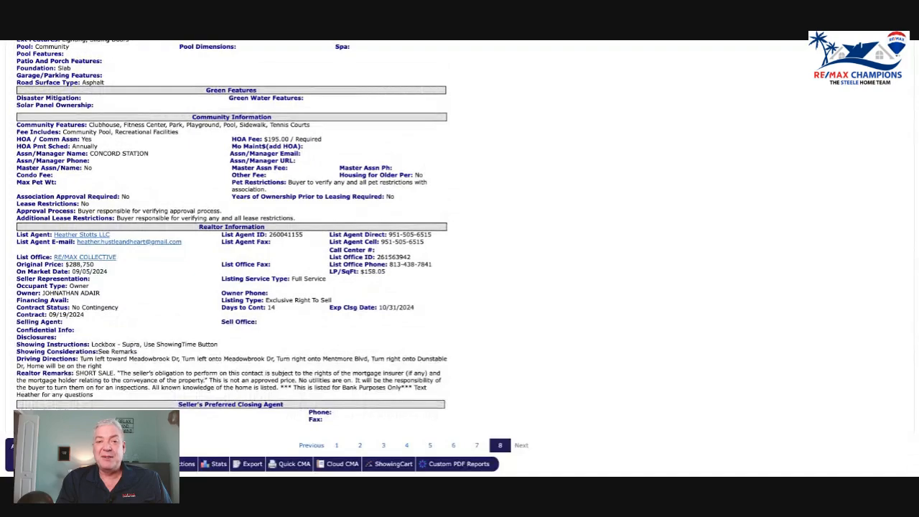
scroll("up", 3)
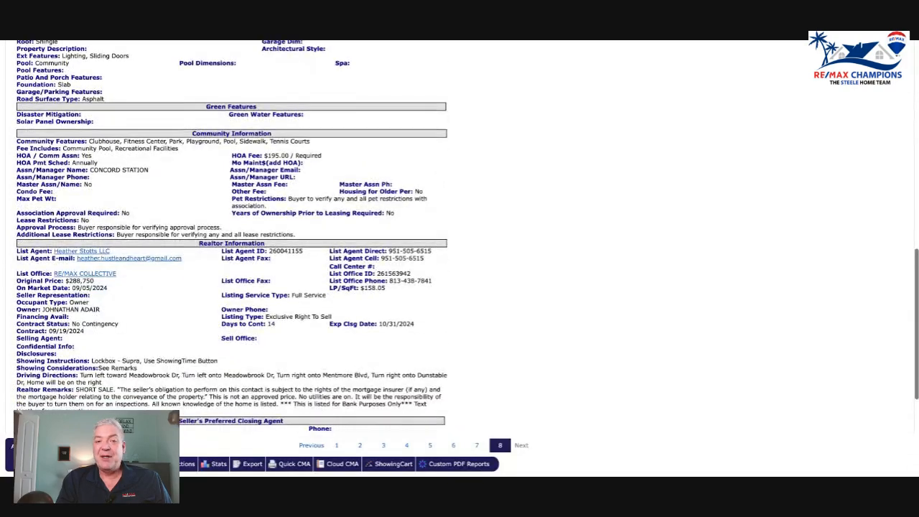